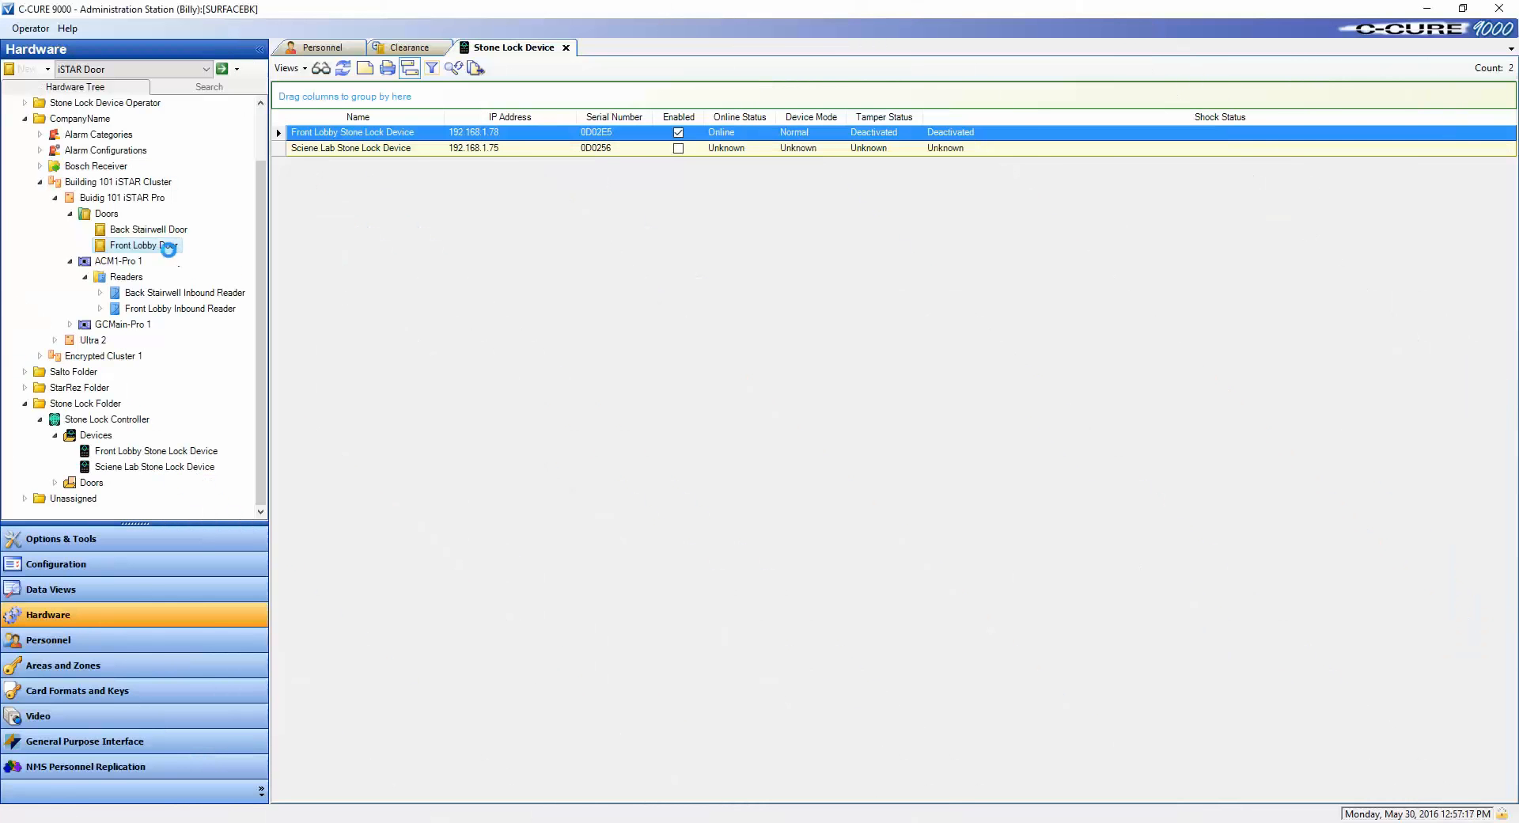
- Set Front Lobby Inbound Reader as the Front Lobby Stone Lock Device's Wiegand reader and save
{"action": "double_click", "coordinate": [142, 244]}
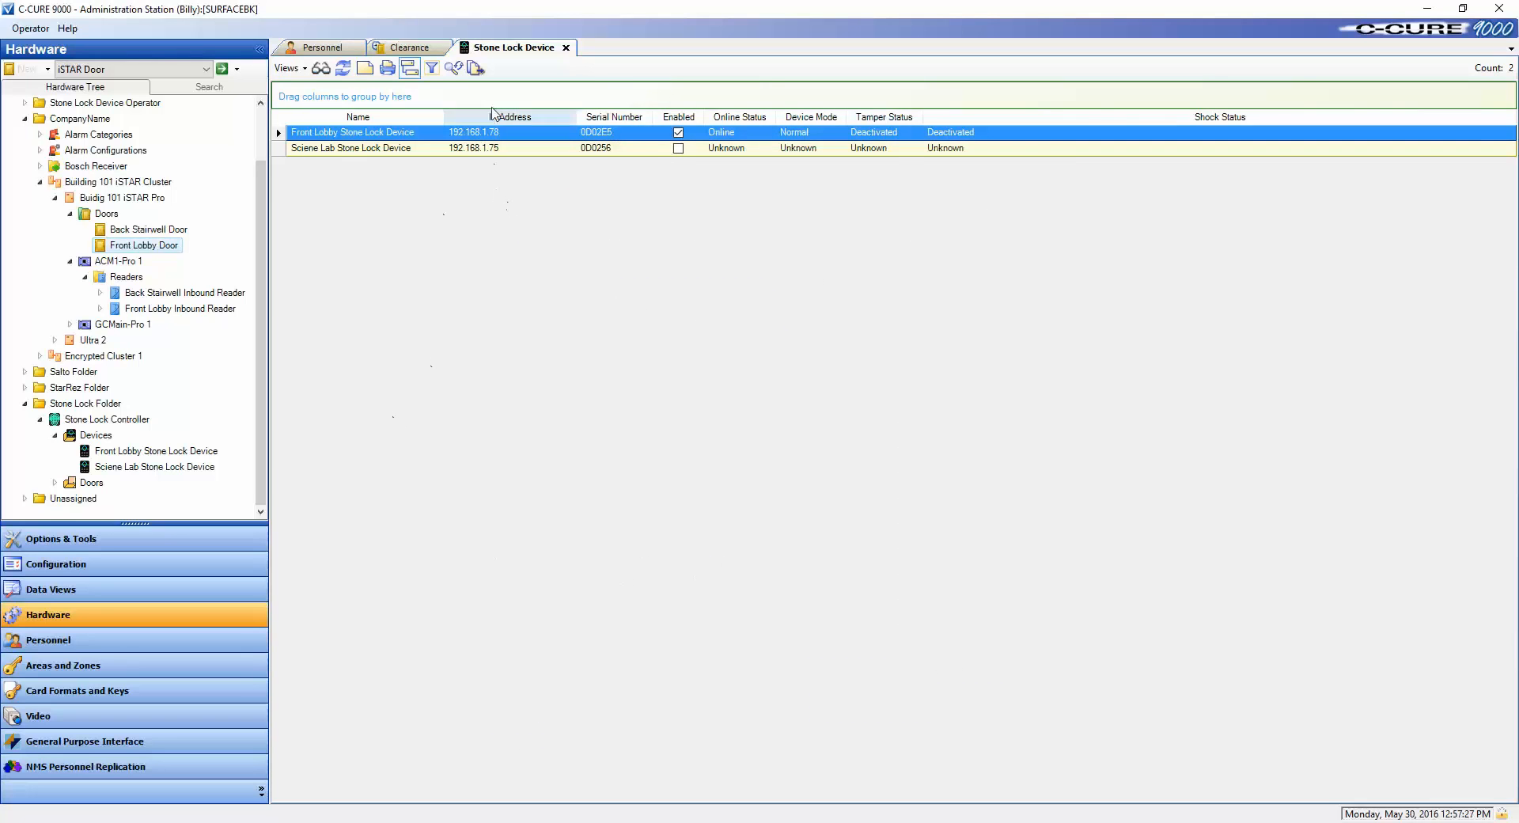
{"action": "double_click", "coordinate": [354, 132]}
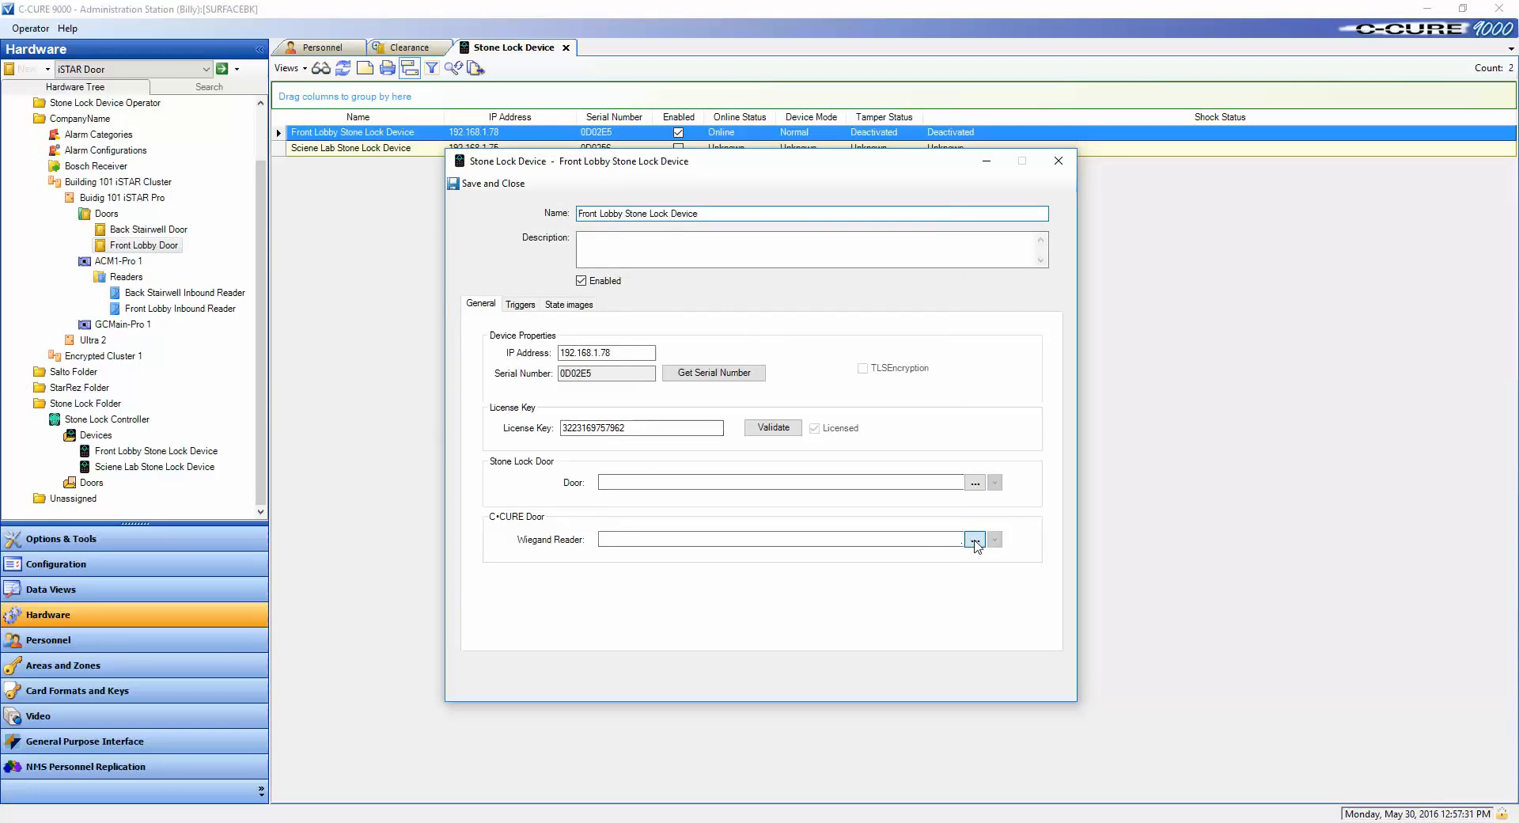
{"action": "left_click", "coordinate": [975, 539]}
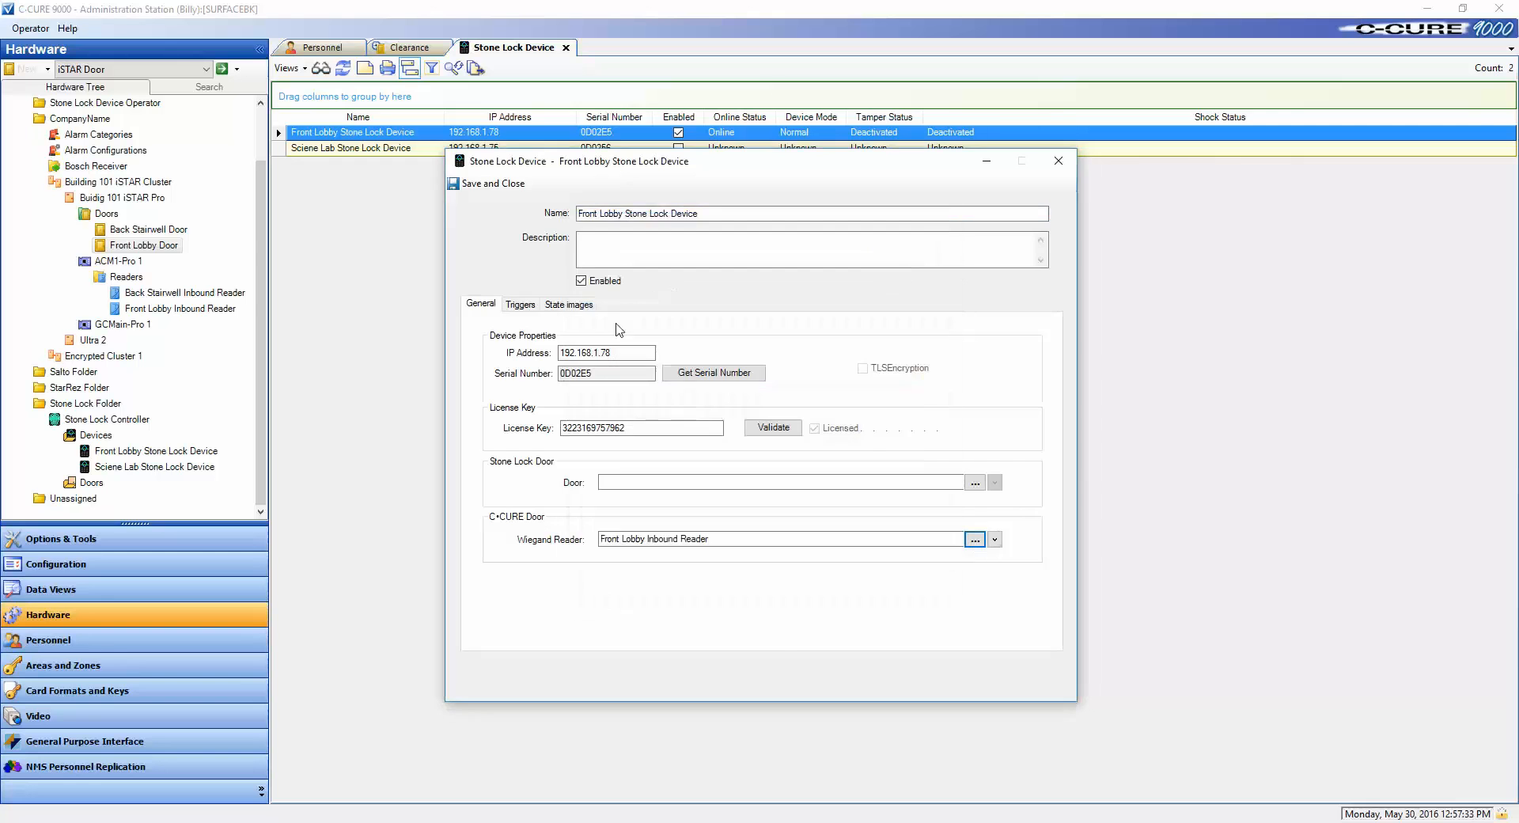
{"action": "left_click", "coordinate": [1058, 161]}
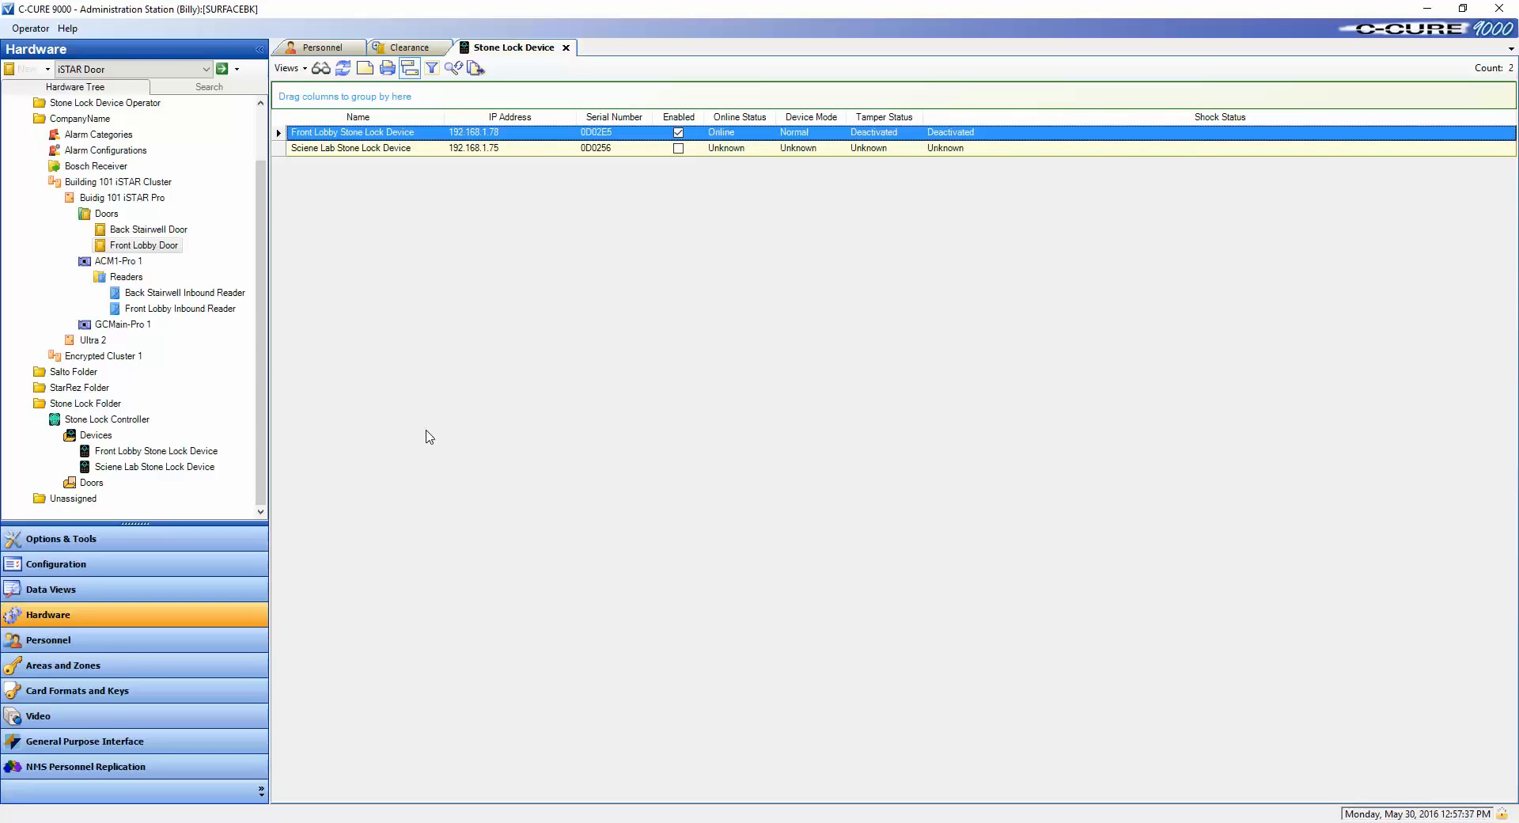
{"action": "mouse_move", "coordinate": [422, 406]}
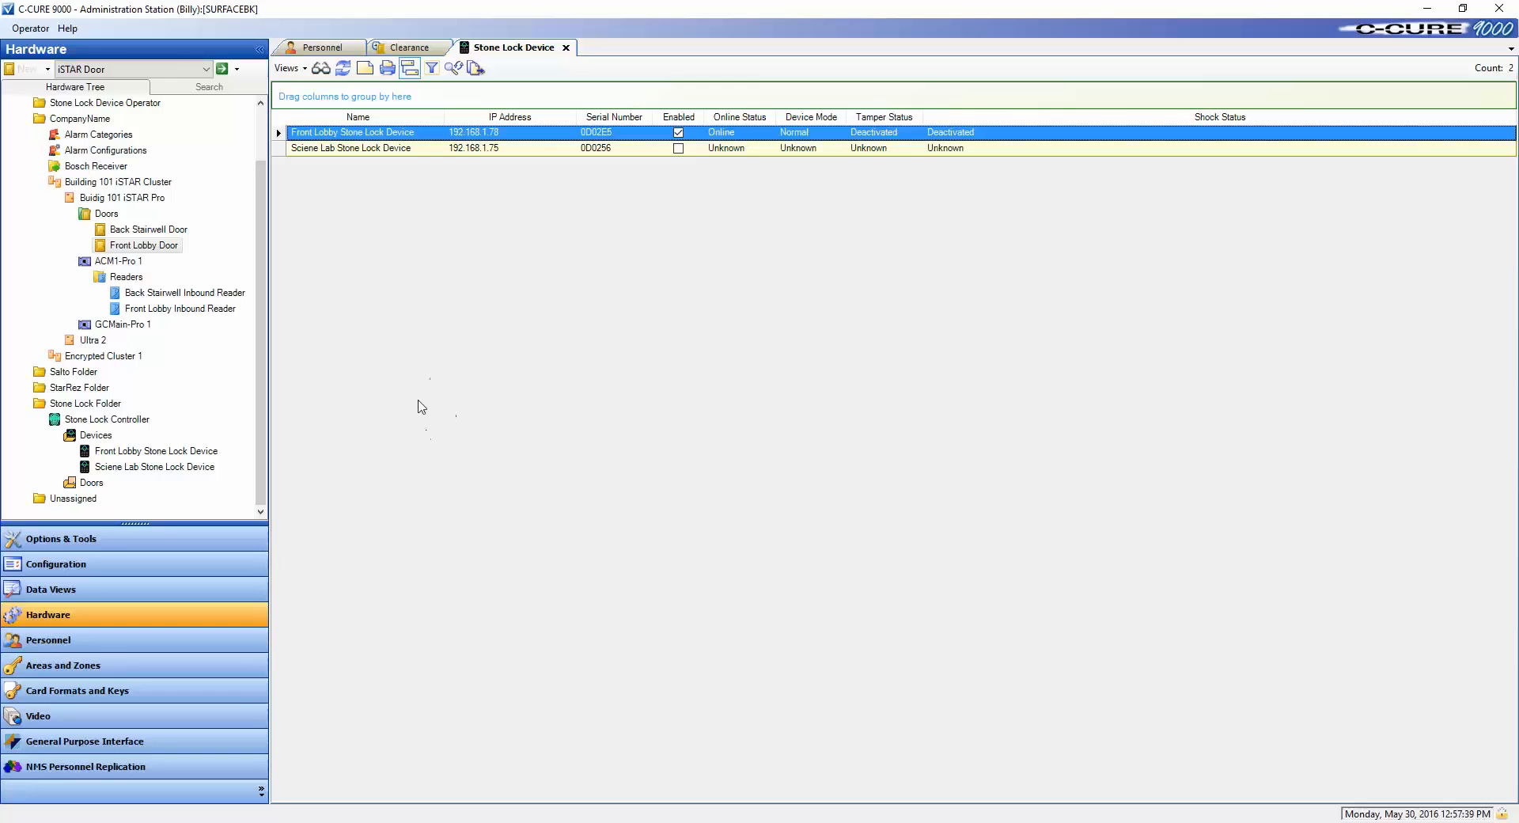
{"action": "mouse_move", "coordinate": [409, 47]}
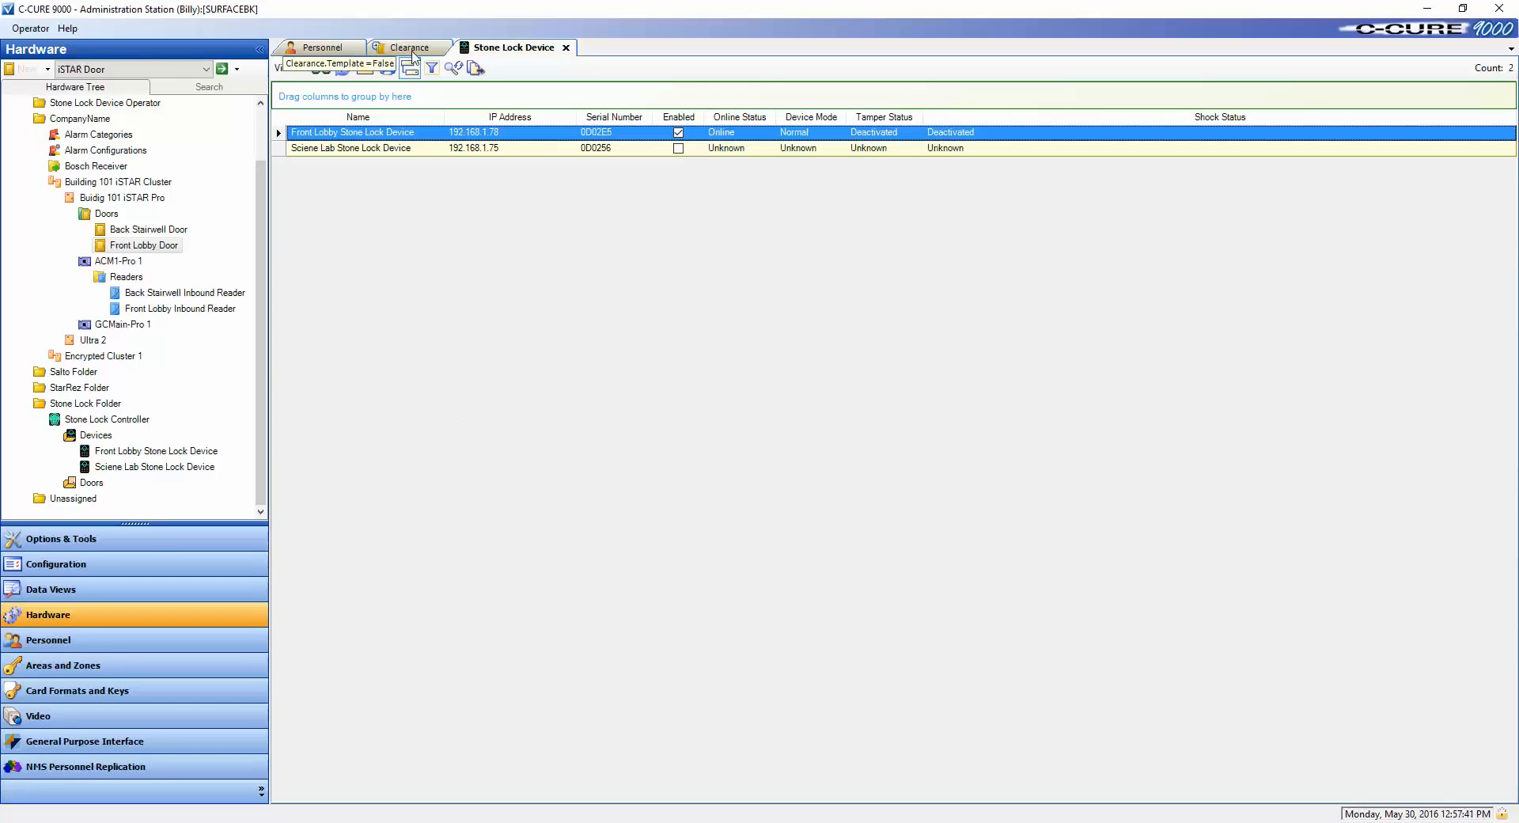
- Create a new clearance named Front Lobby Clearance and start adding doors to it
{"action": "left_click", "coordinate": [409, 47]}
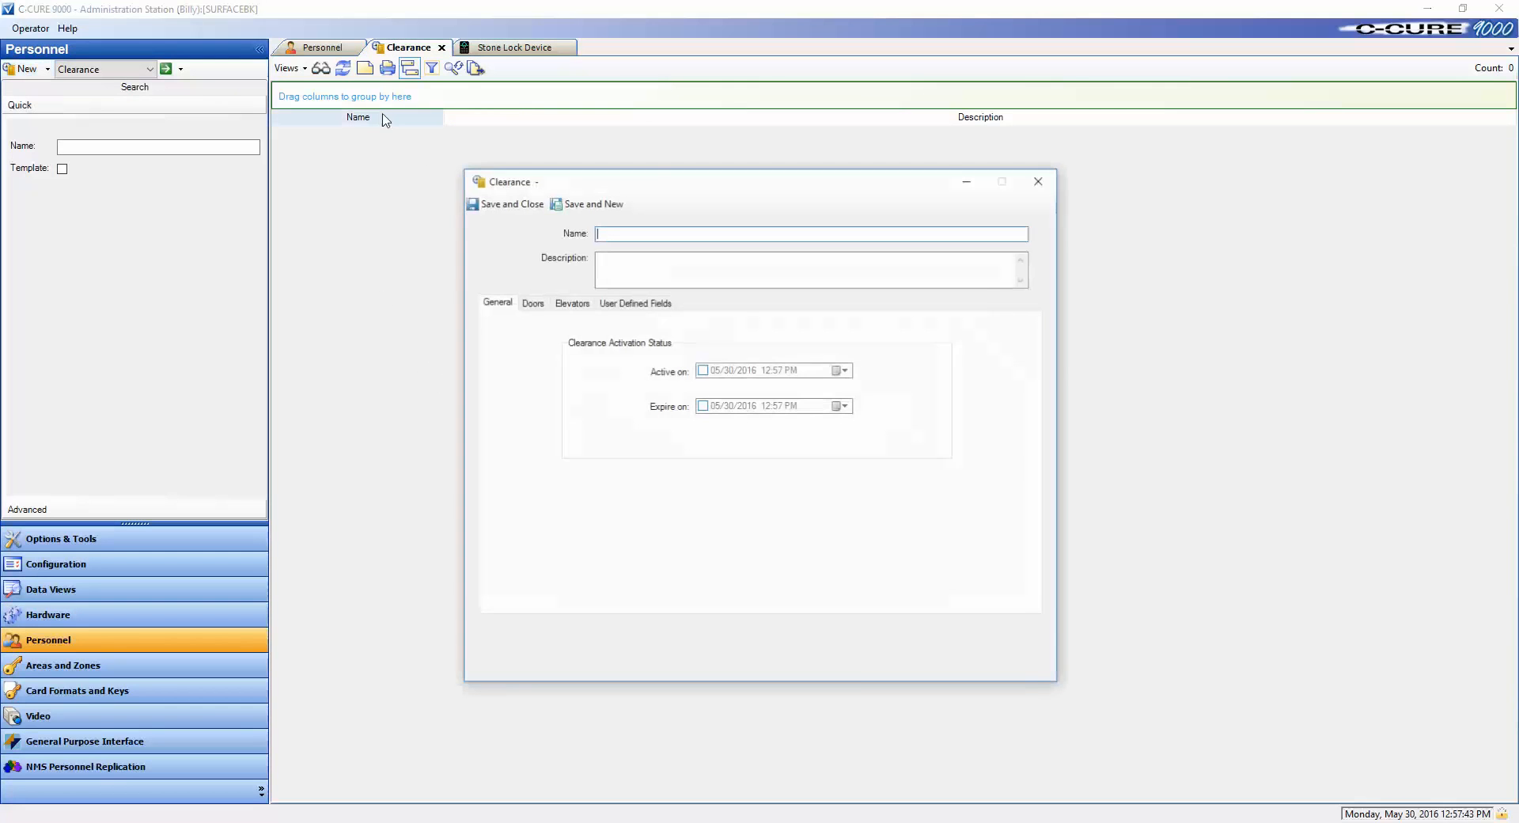
{"action": "type", "text": "Froi"}
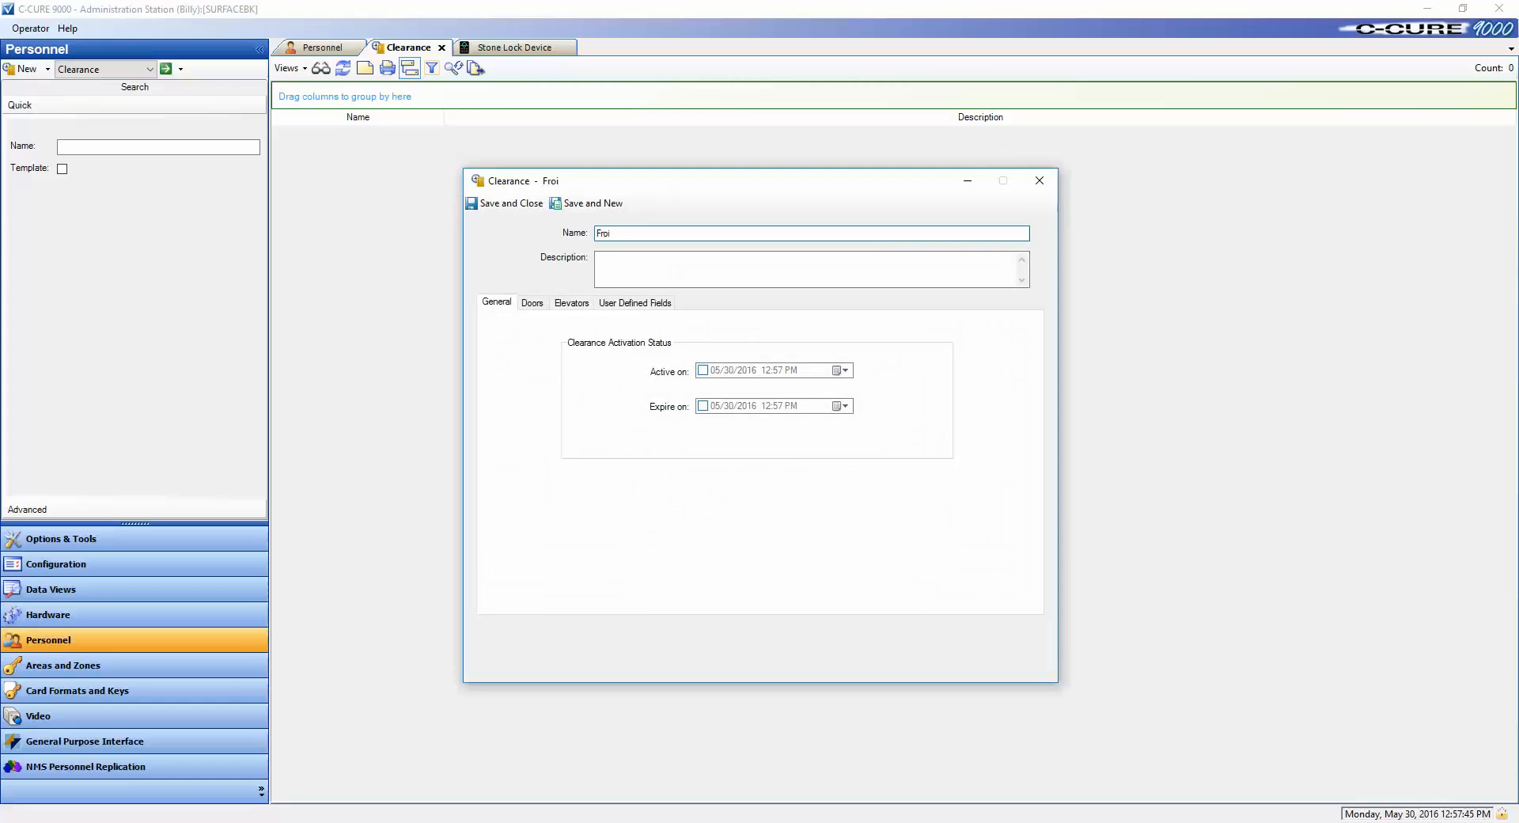
{"action": "type", "text": "Front L"}
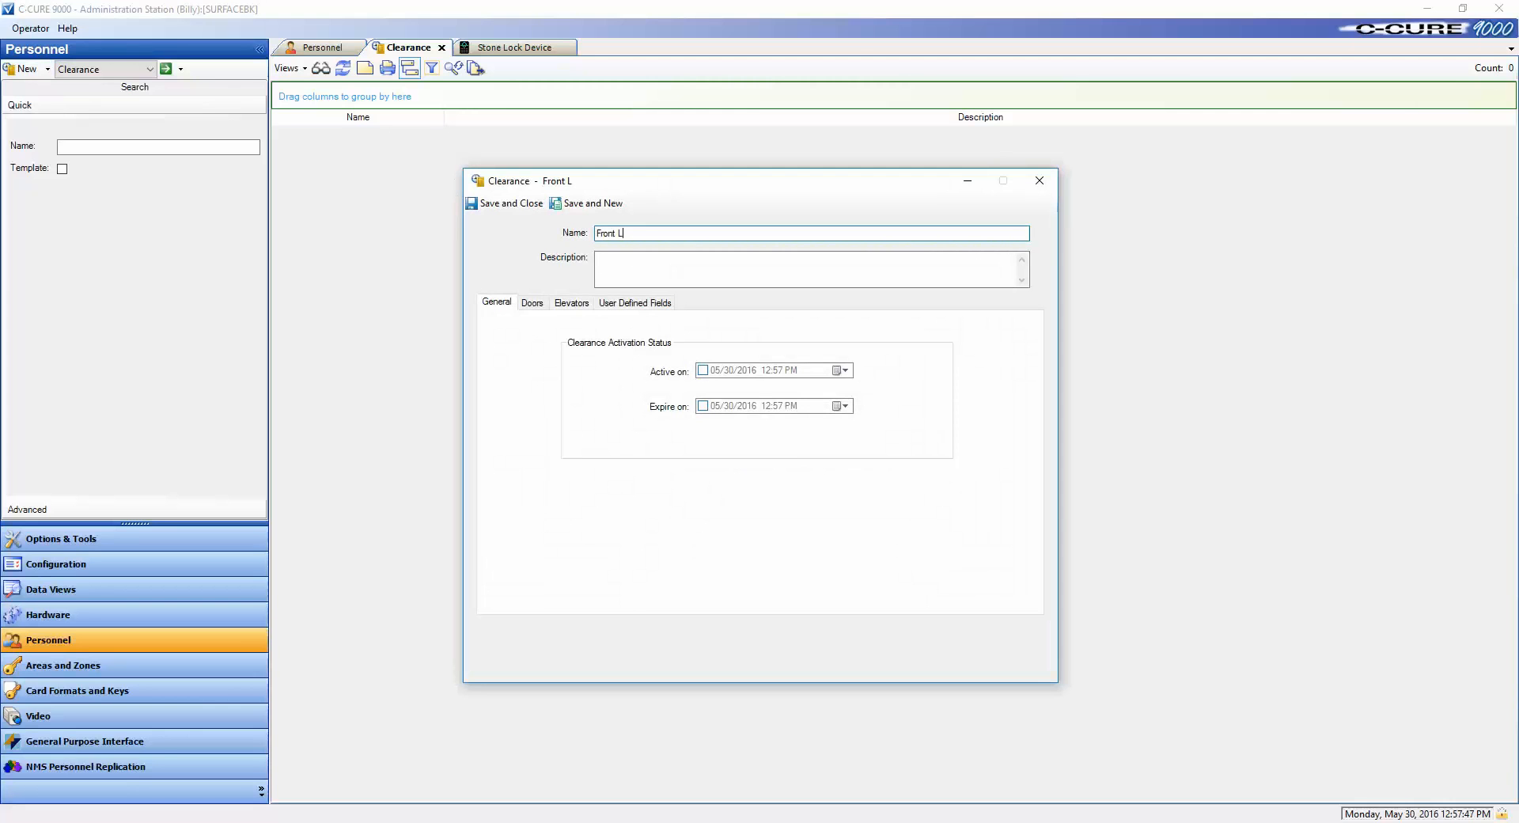
{"action": "type", "text": "obby Doo"}
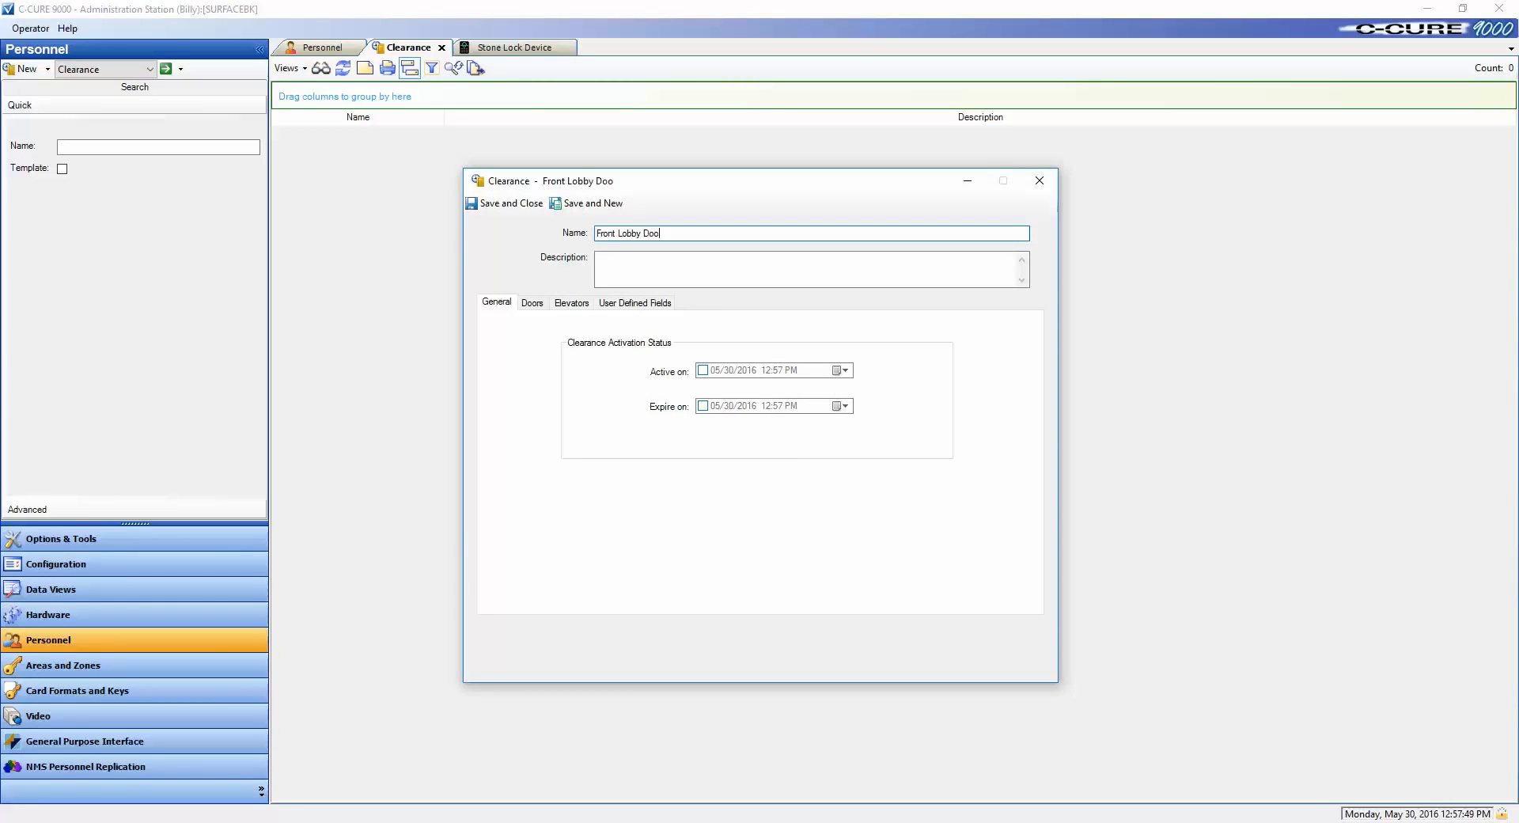
{"action": "type", "text": "Clearance"}
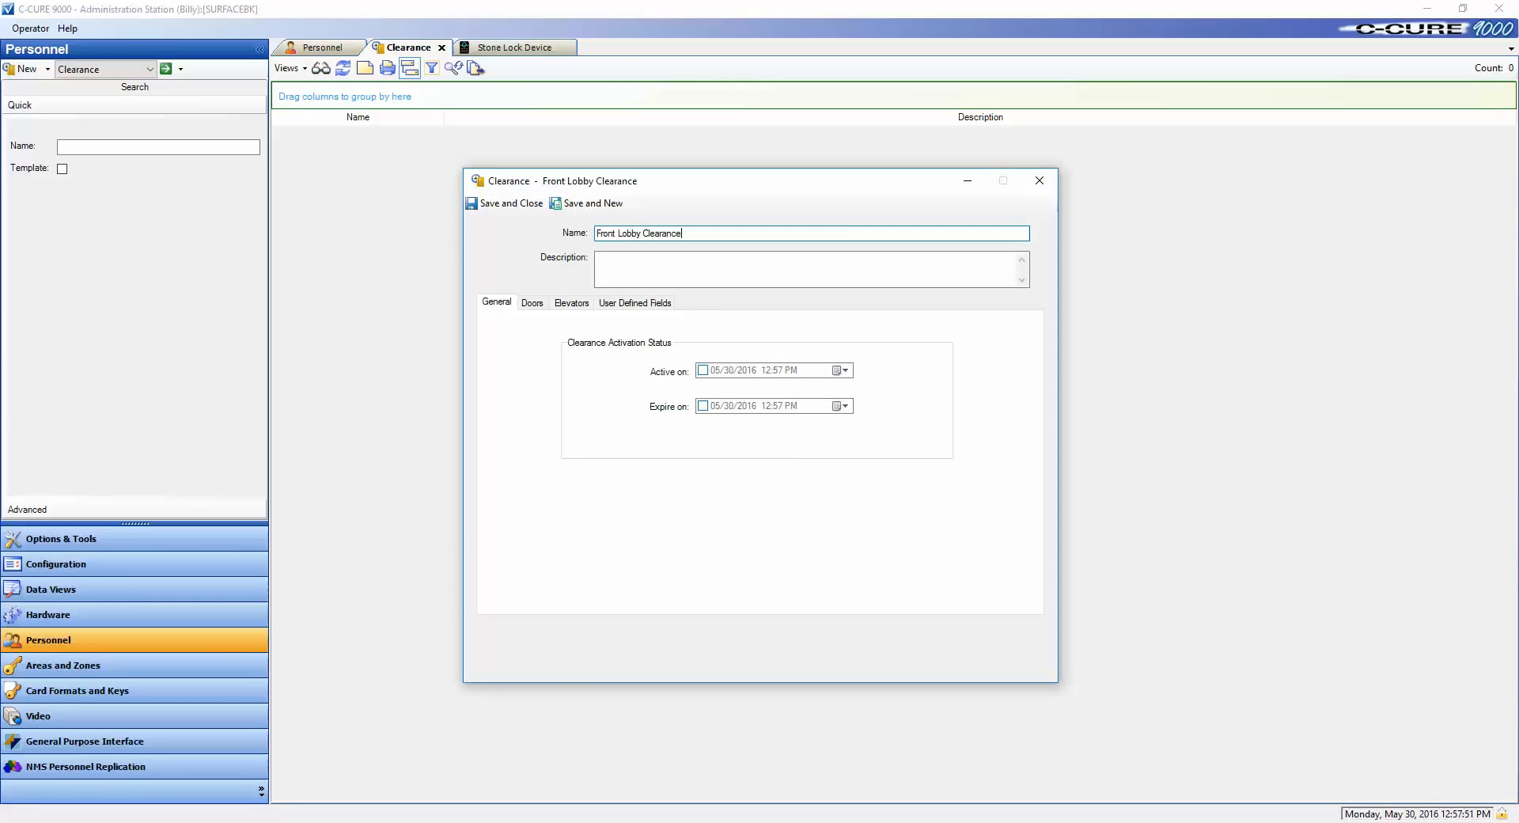
{"action": "left_click", "coordinate": [531, 302]}
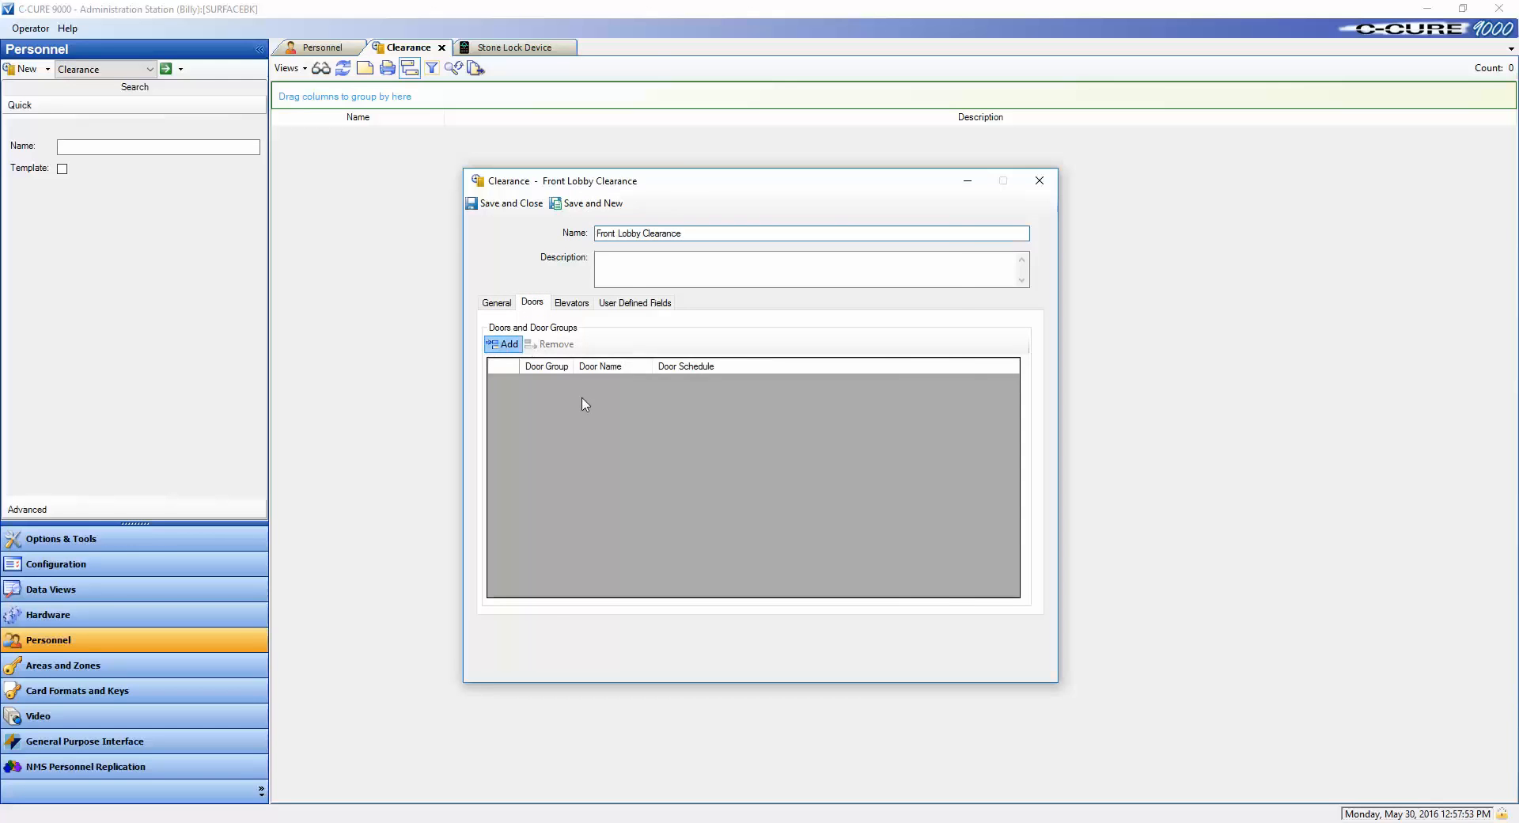
{"action": "left_click", "coordinate": [503, 345]}
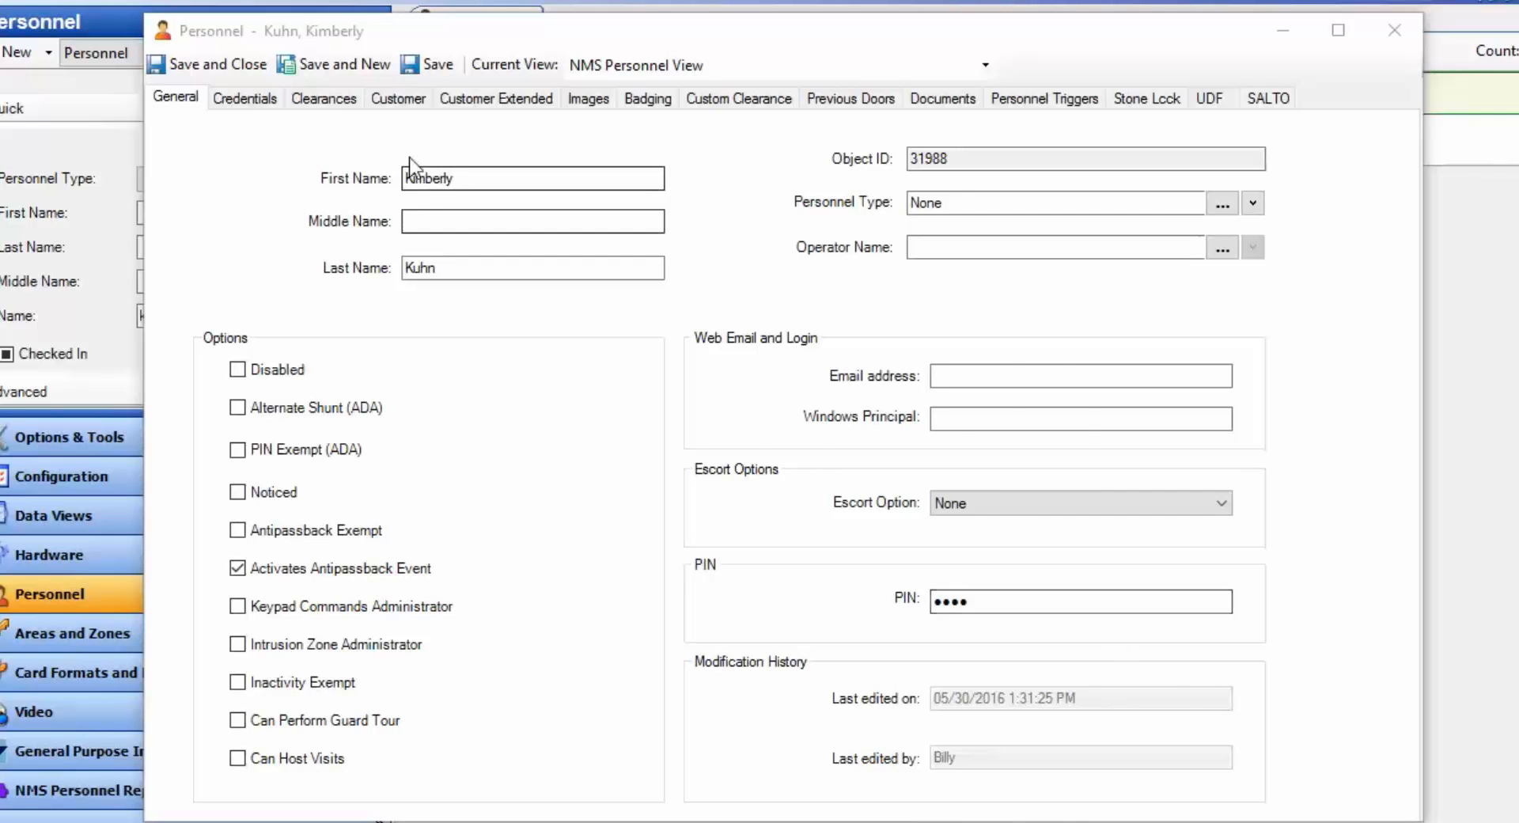
{"action": "left_click", "coordinate": [244, 98]}
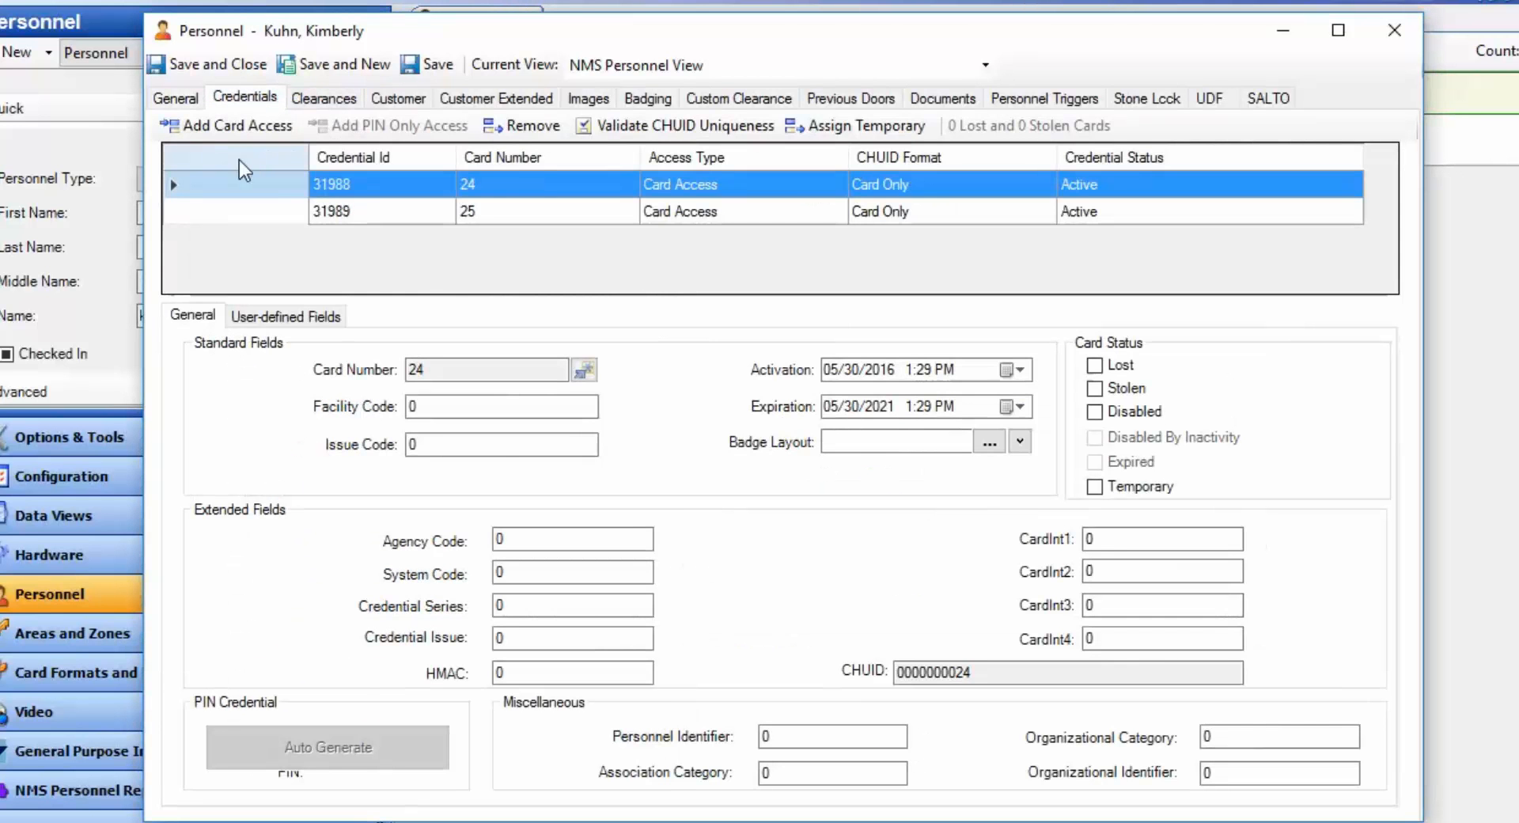
{"action": "left_click", "coordinate": [1147, 96]}
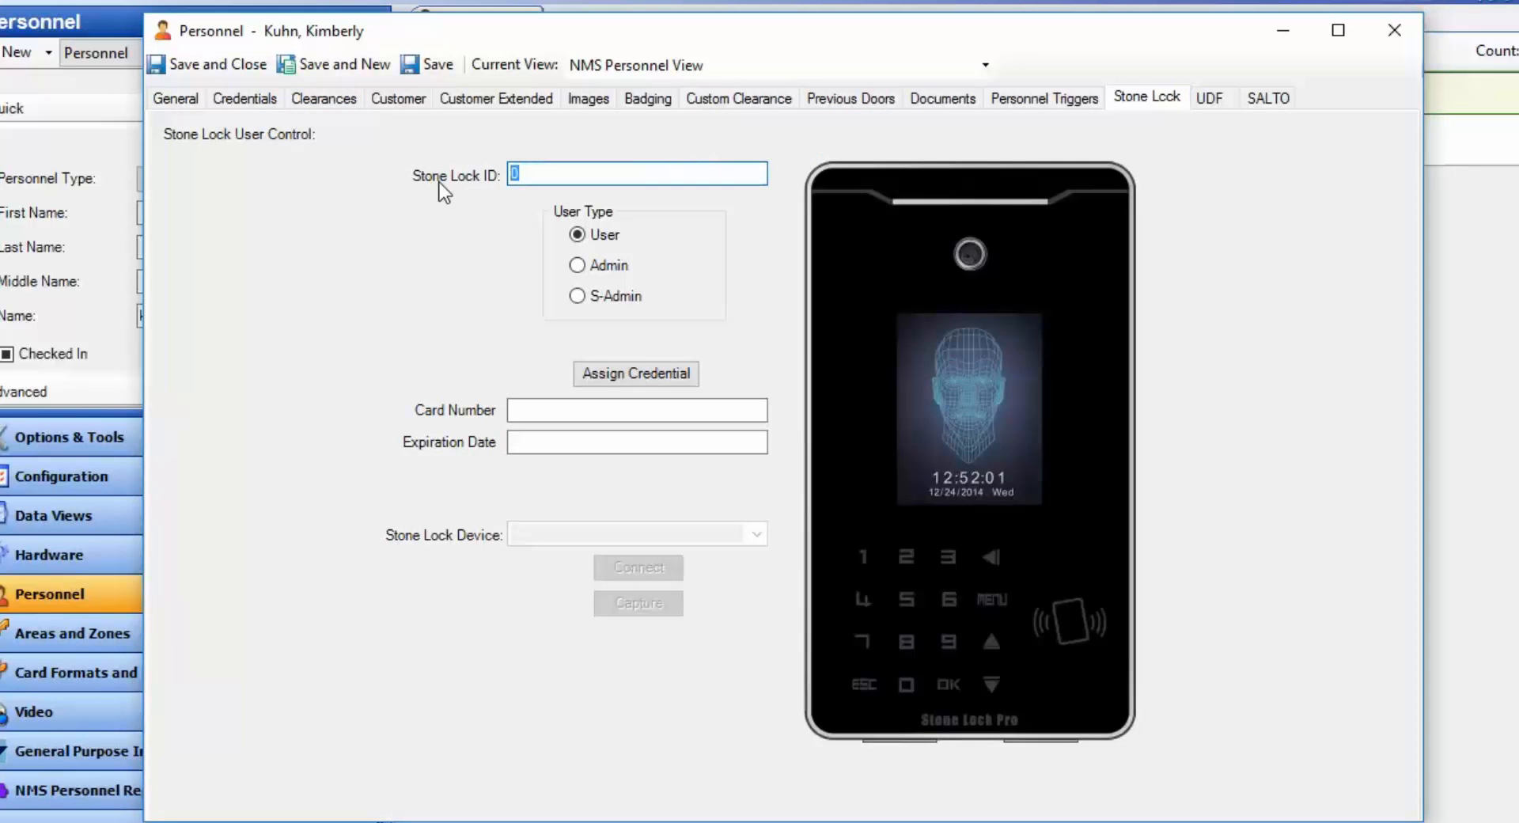
{"action": "type", "text": "1015"}
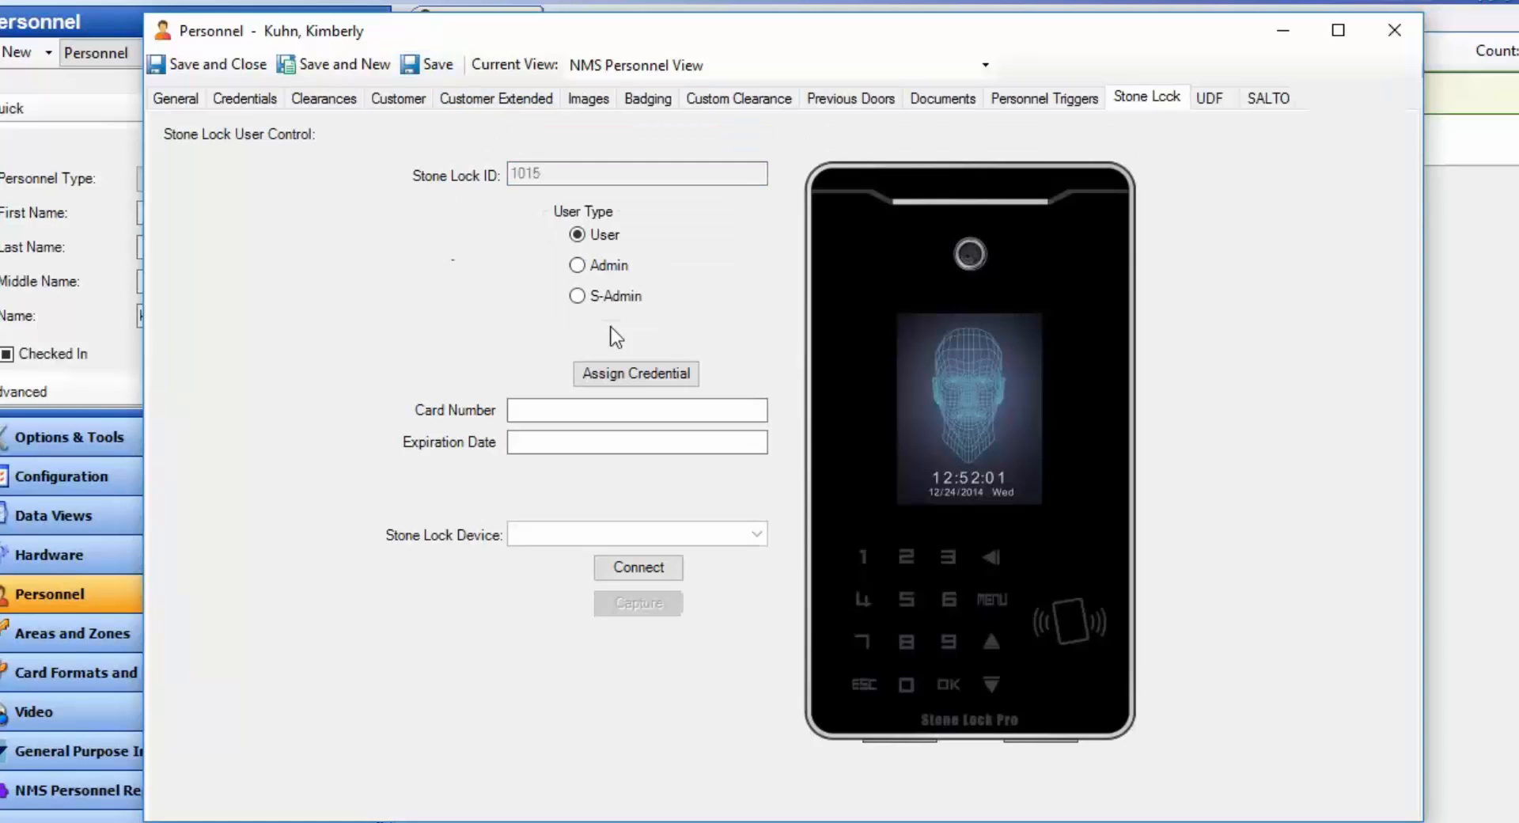
{"action": "left_click", "coordinate": [635, 374]}
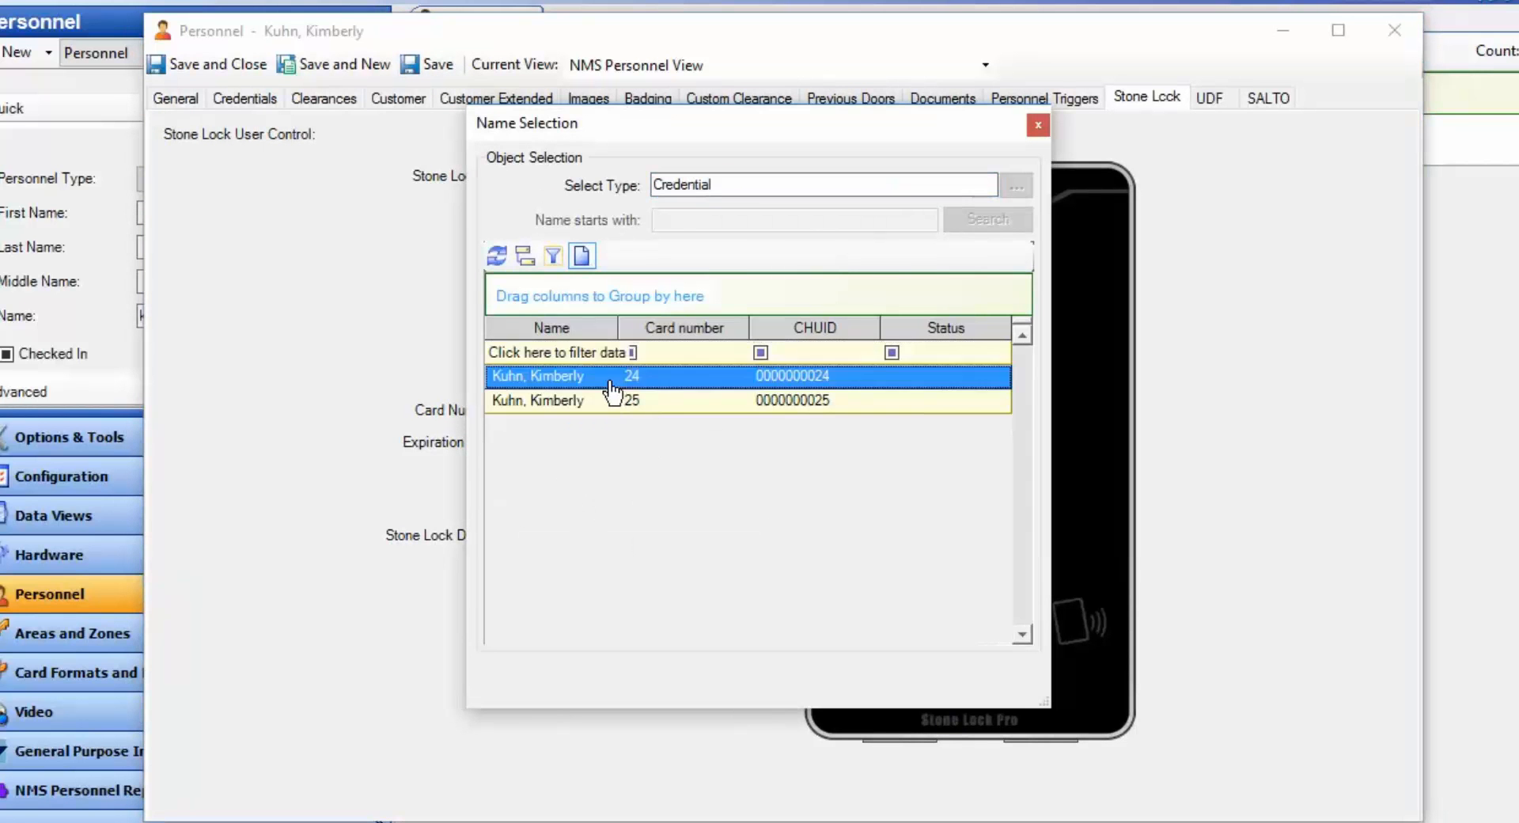
{"action": "double_click", "coordinate": [538, 376]}
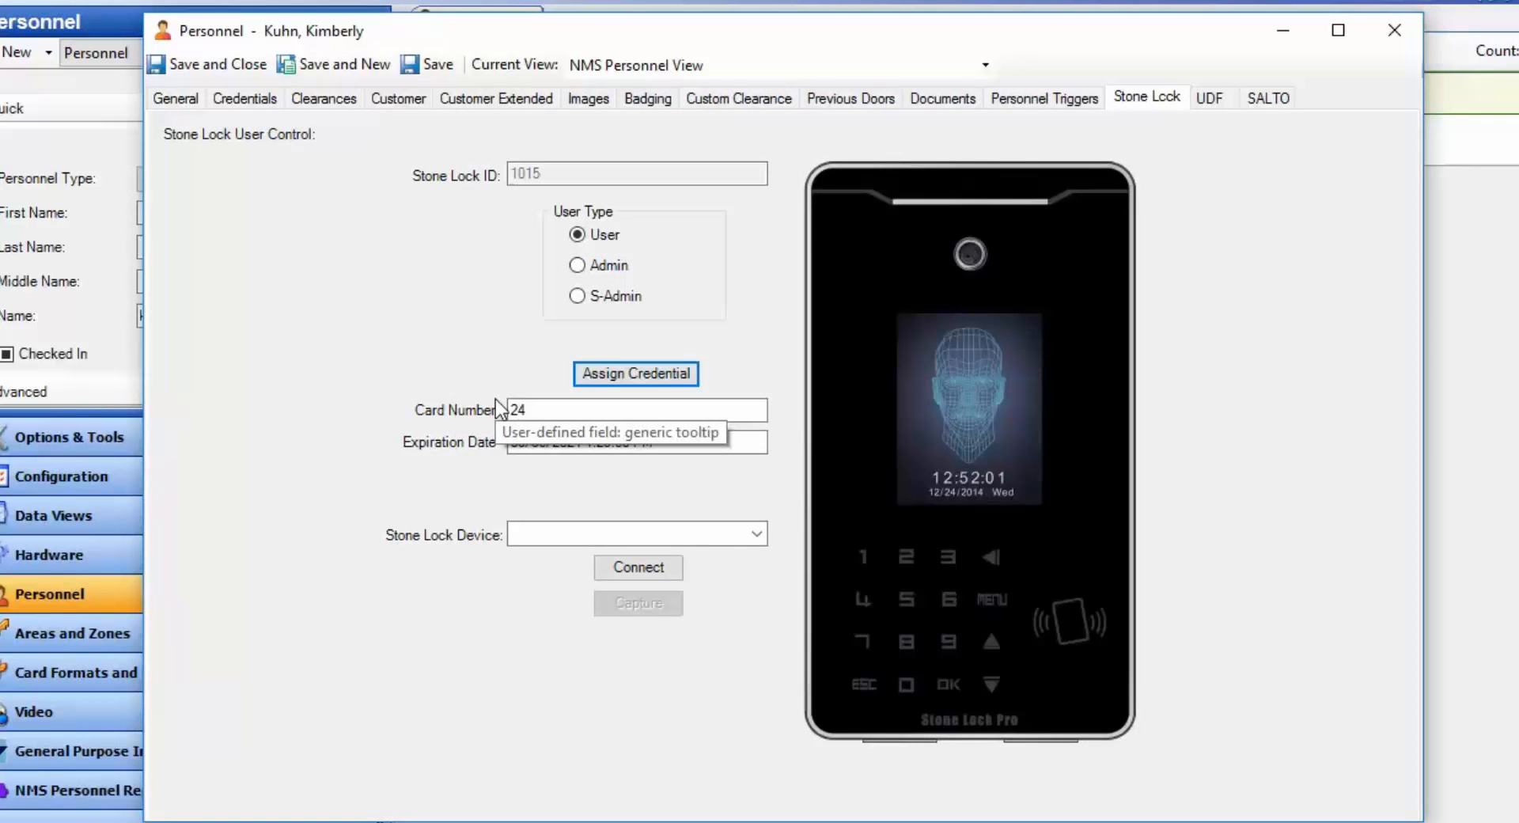
{"action": "mouse_move", "coordinate": [755, 534]}
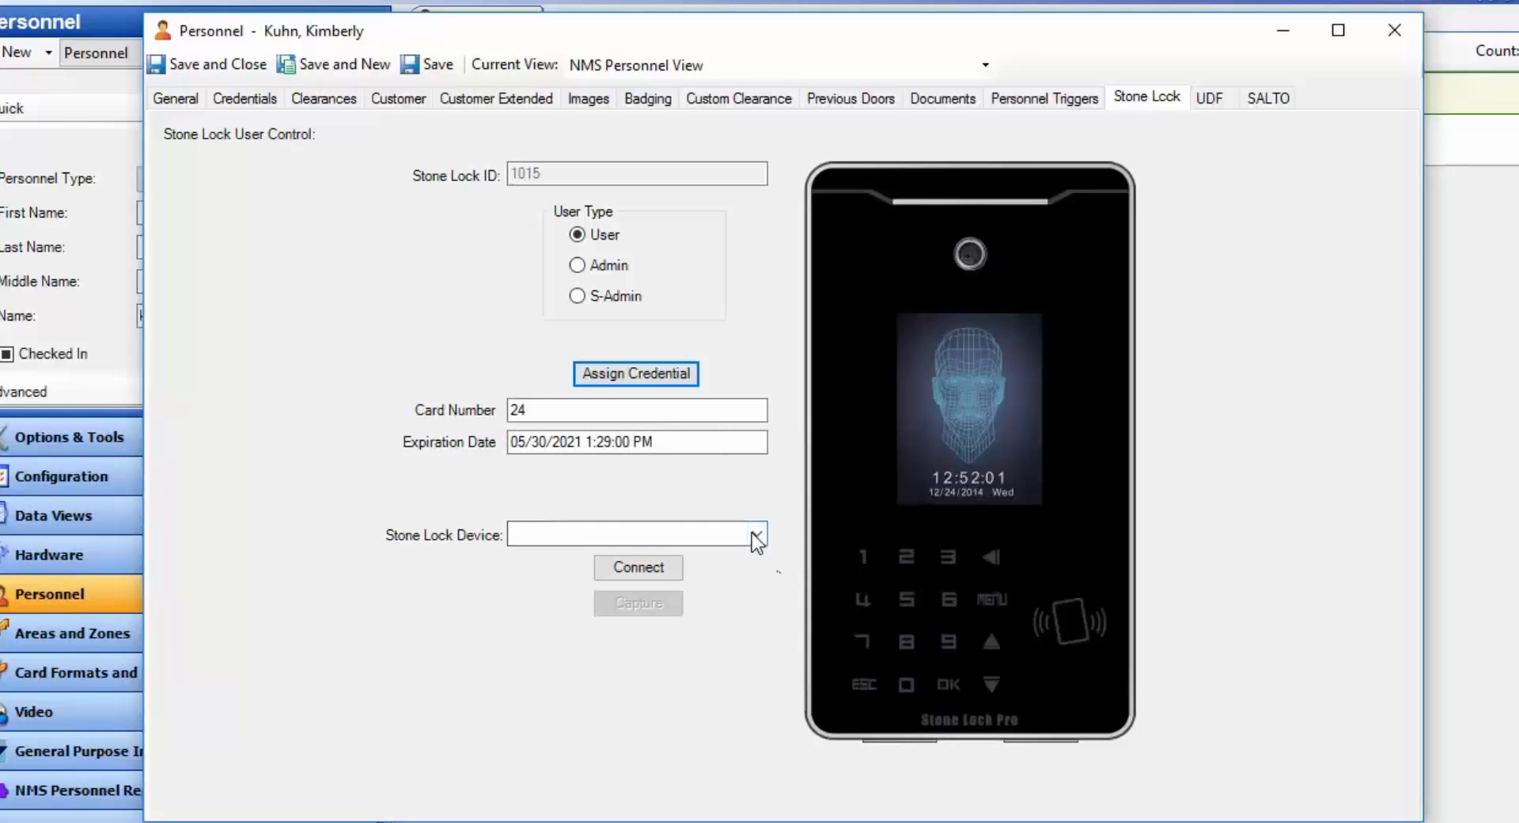
- Connect to Front Lobby Stone Lock Device, capture Kimberly's face template, and acknowledge completion
{"action": "left_click", "coordinate": [755, 534]}
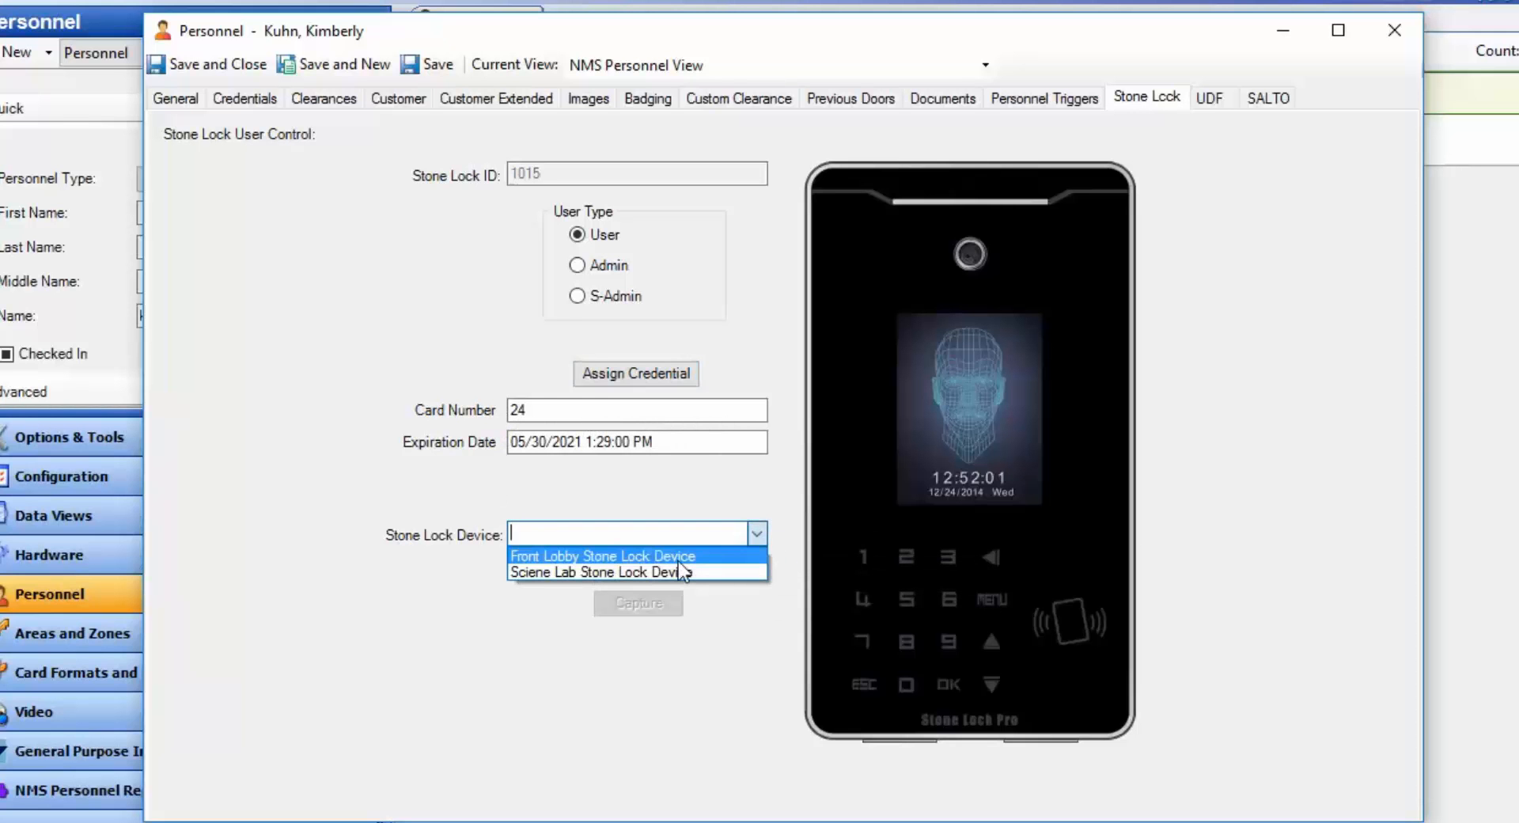
{"action": "left_click", "coordinate": [601, 555]}
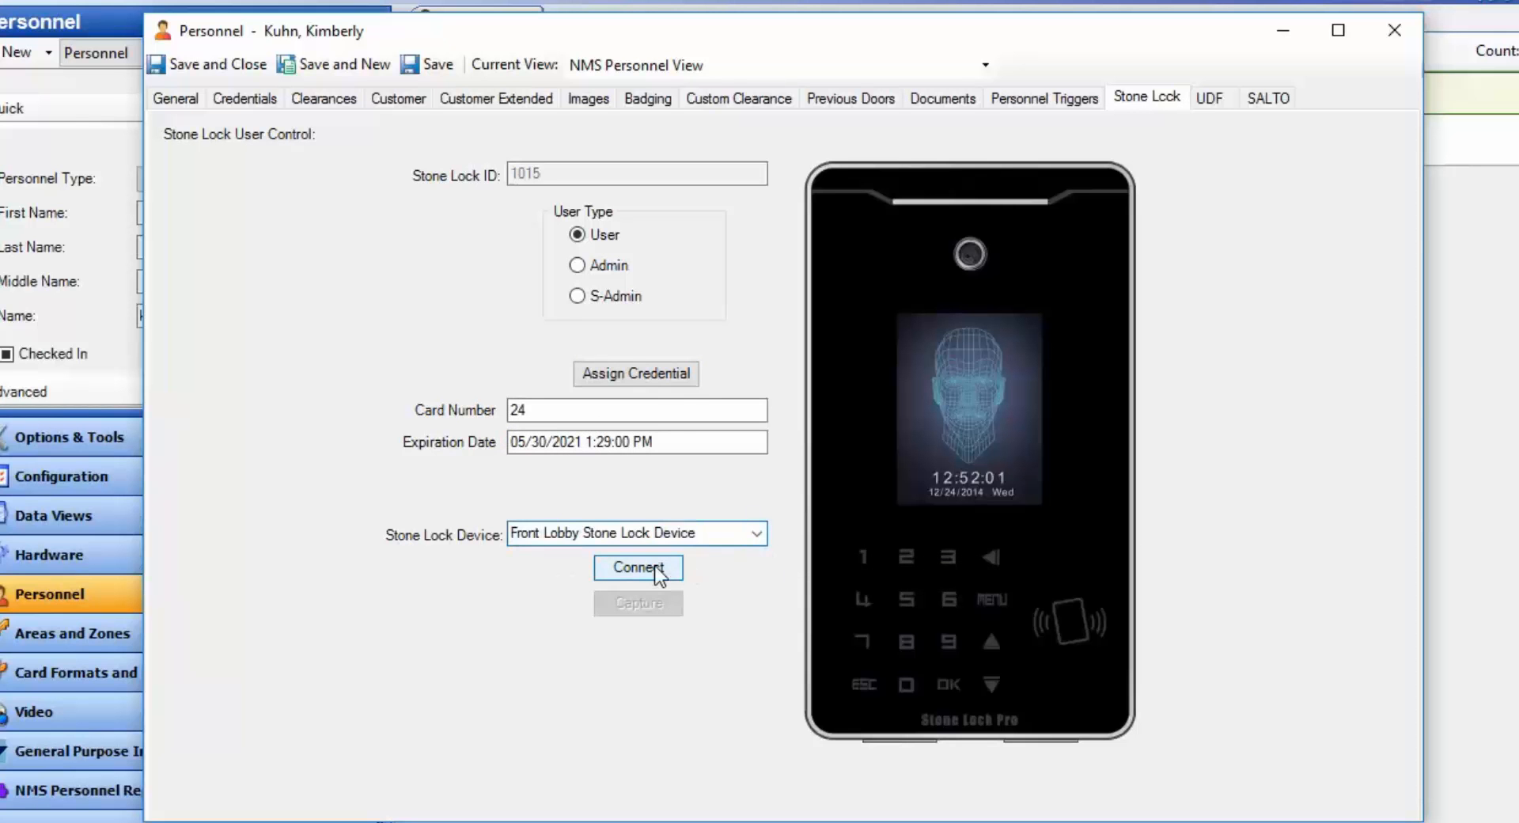
{"action": "left_click", "coordinate": [638, 567]}
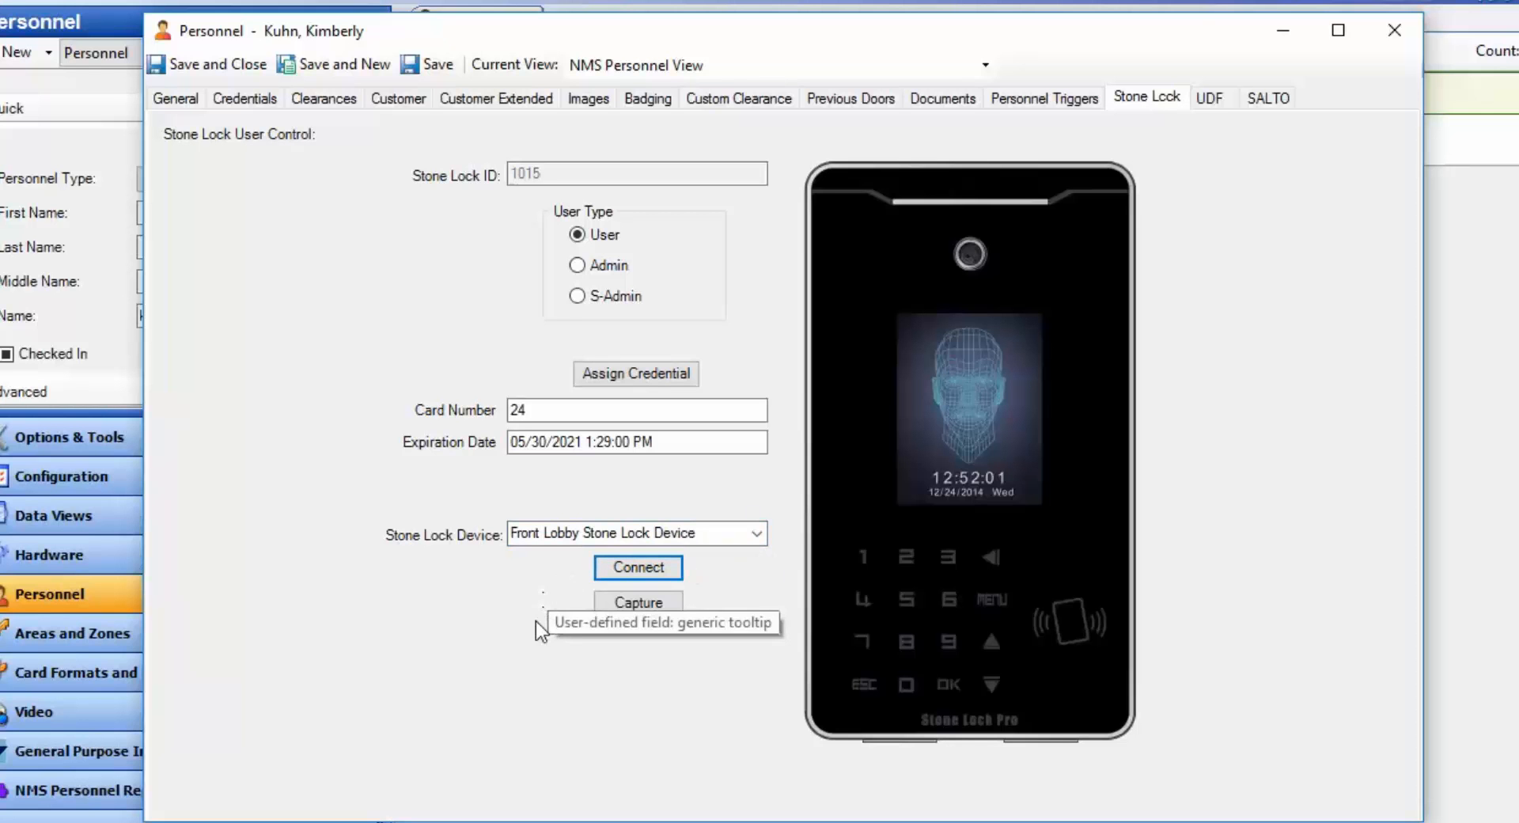
{"action": "mouse_move", "coordinate": [698, 643]}
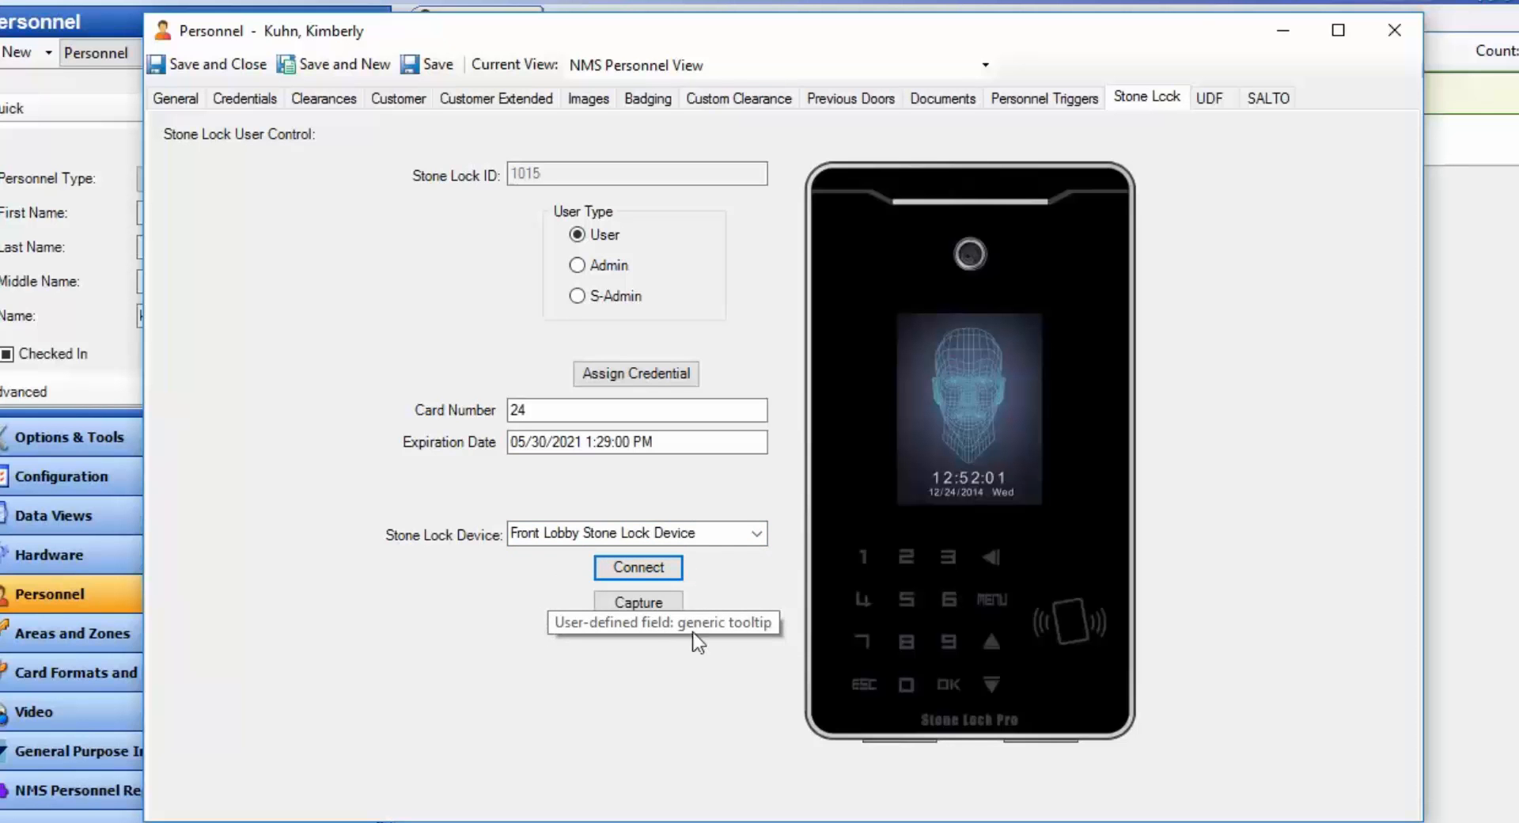
{"action": "mouse_move", "coordinate": [638, 602]}
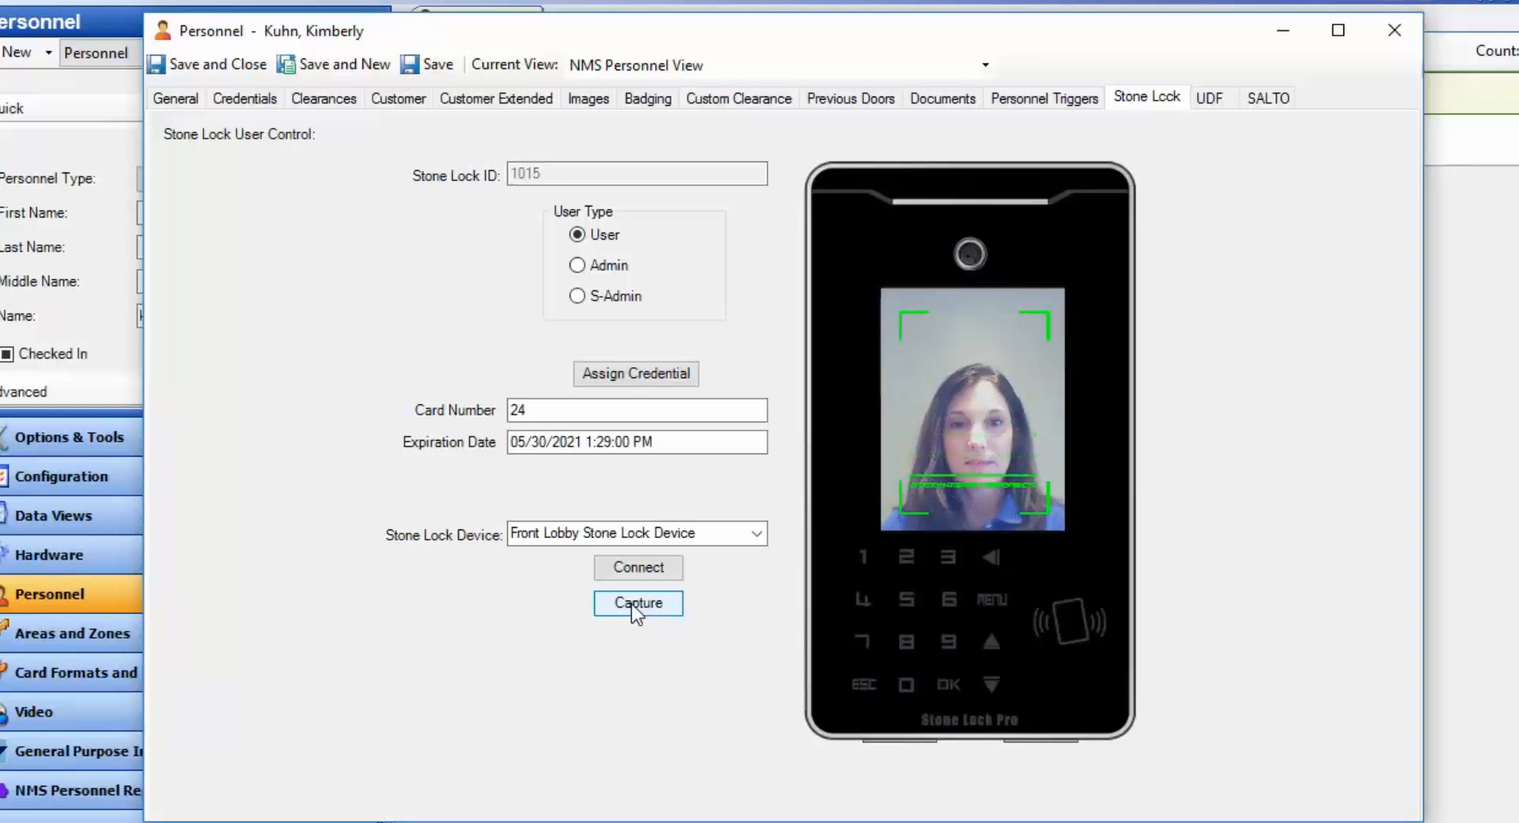
{"action": "left_click", "coordinate": [638, 603]}
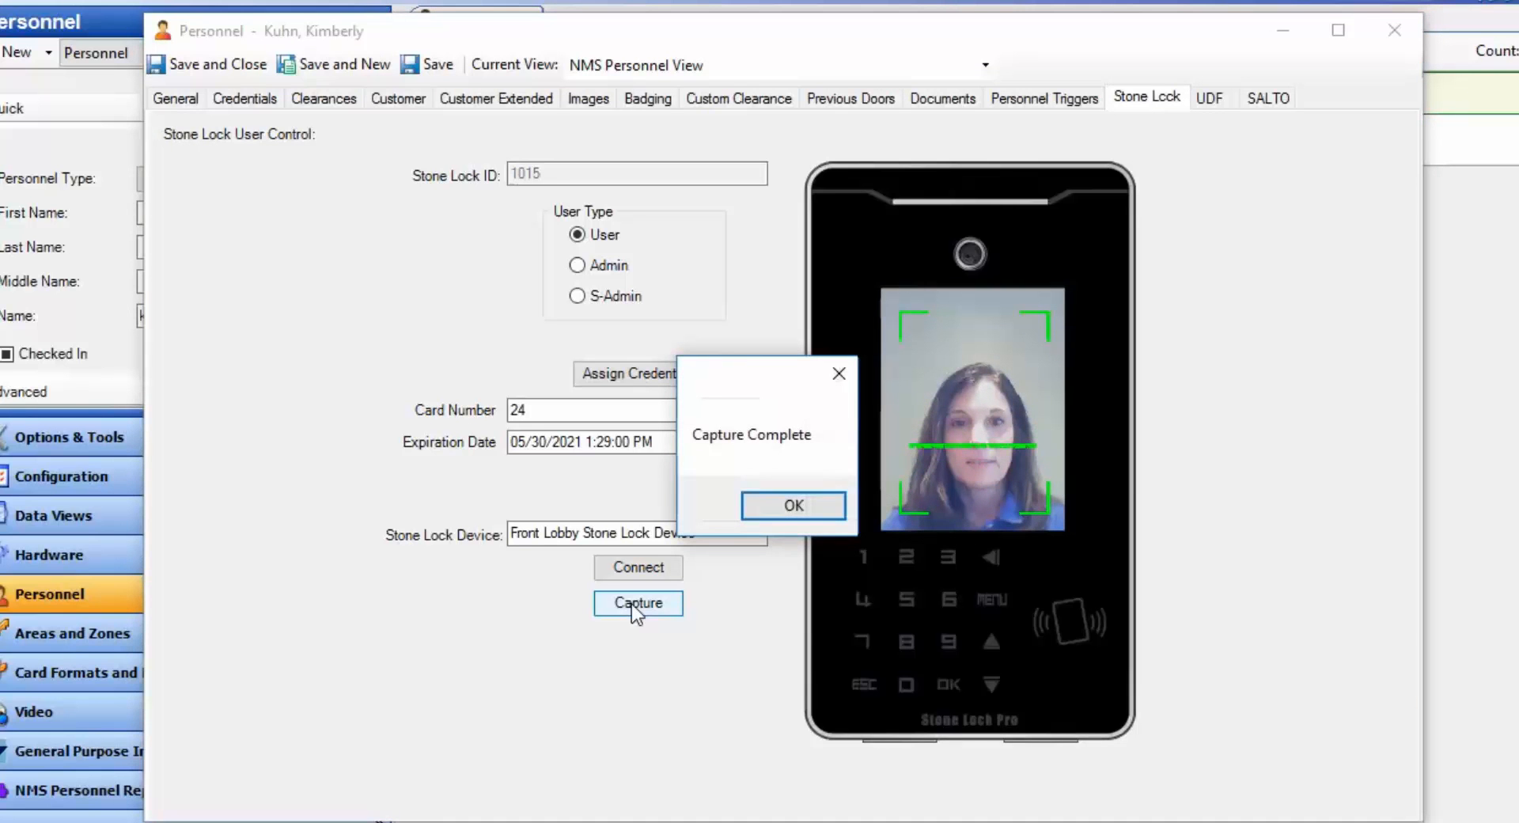
{"action": "mouse_move", "coordinate": [867, 538]}
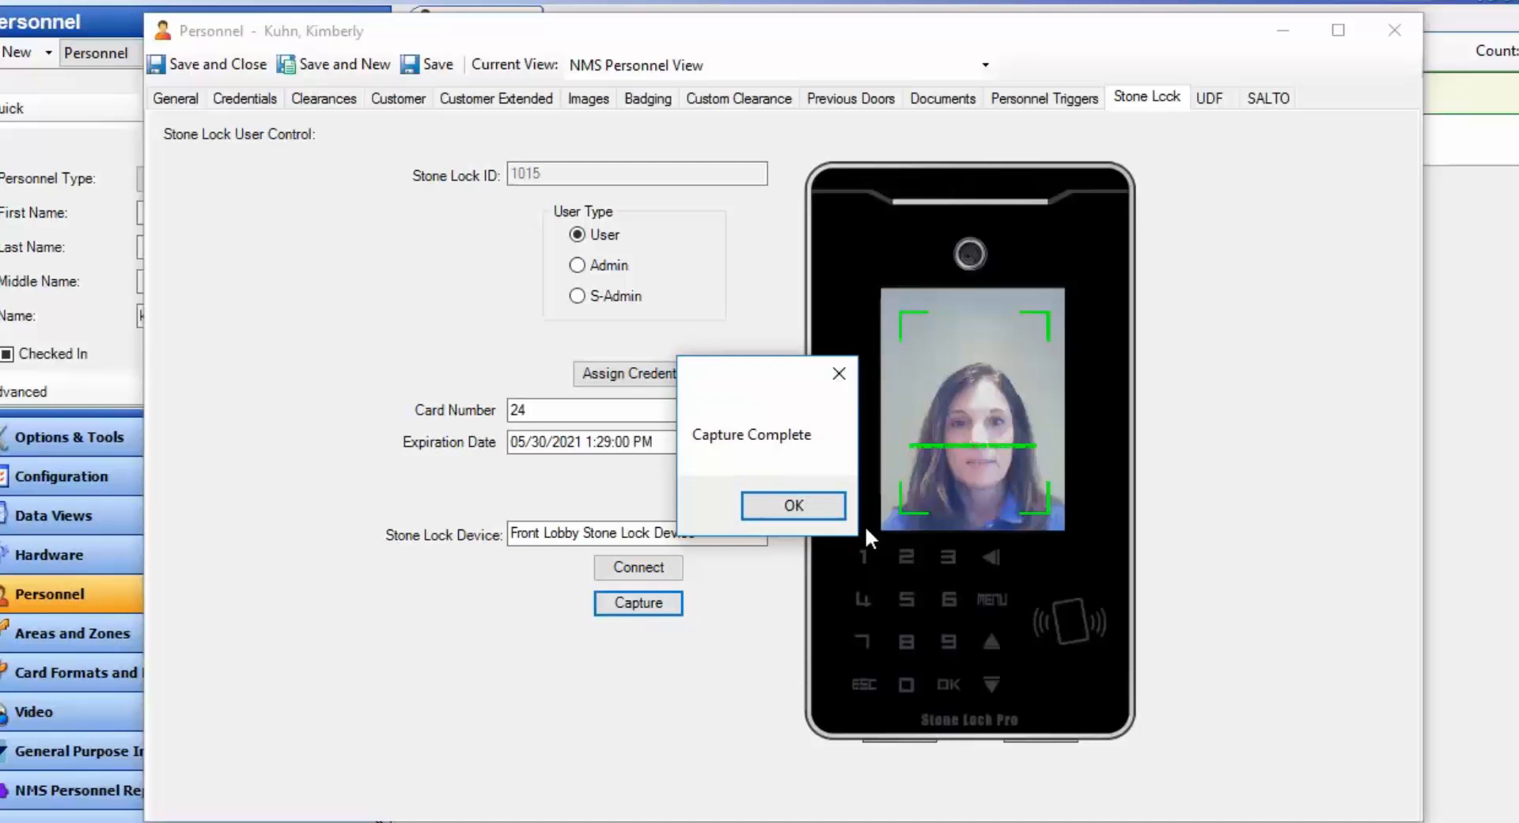
{"action": "left_click", "coordinate": [792, 505]}
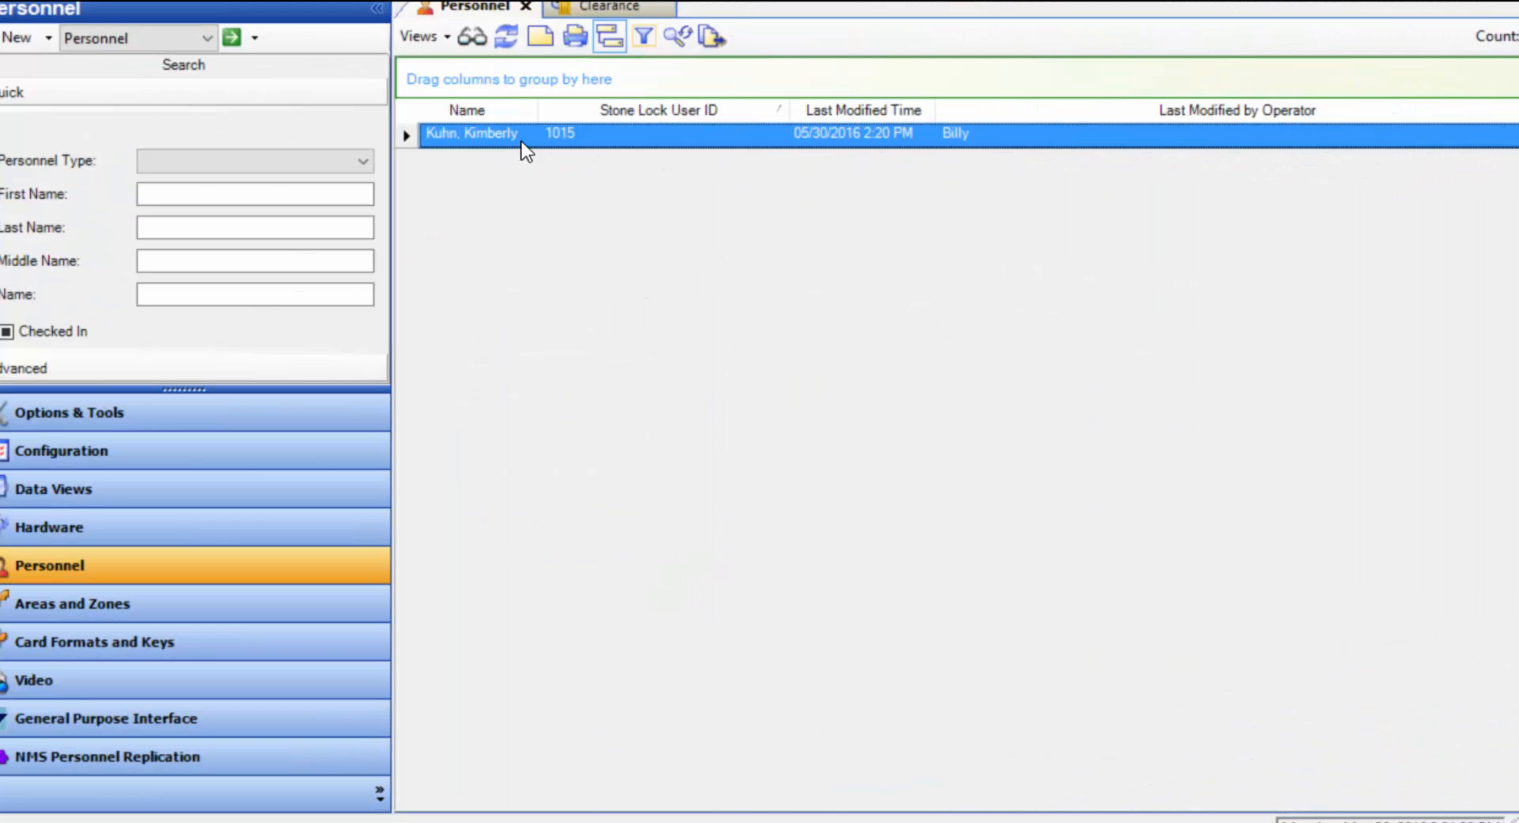
{"action": "double_click", "coordinate": [472, 133]}
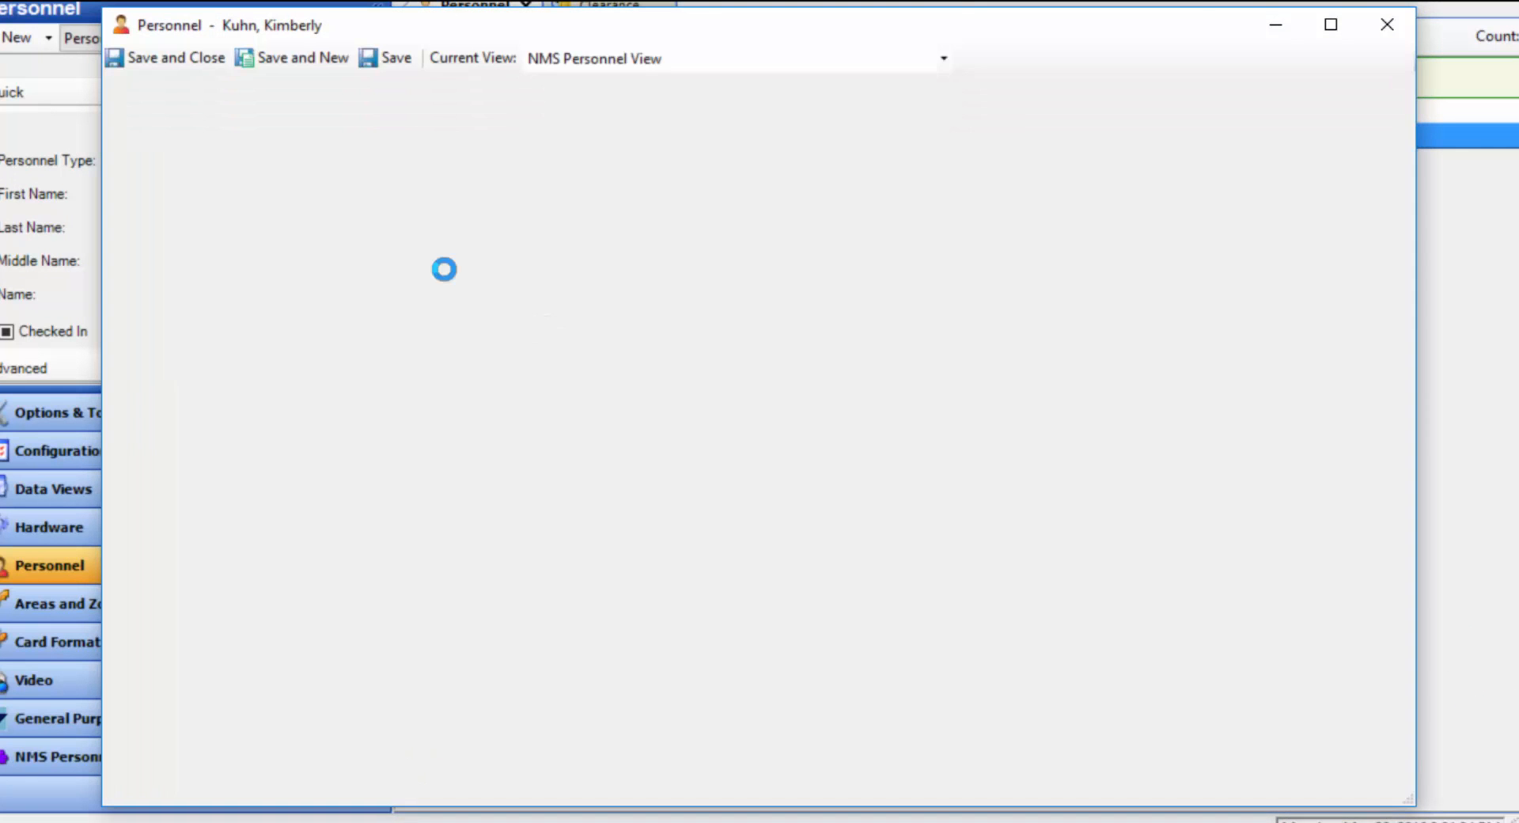
{"action": "left_click", "coordinate": [181, 160]}
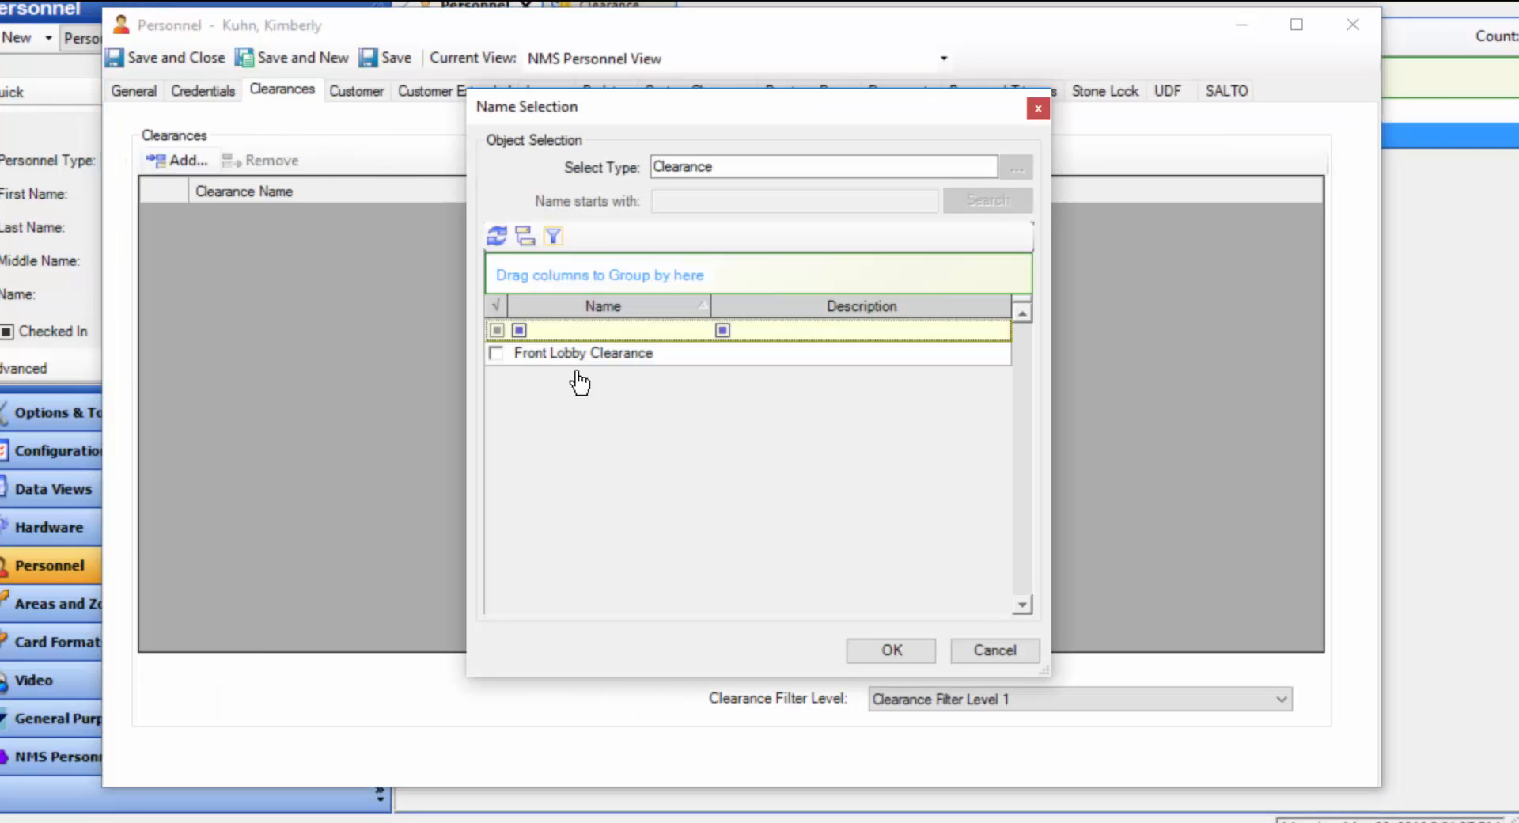
{"action": "left_click", "coordinate": [496, 352]}
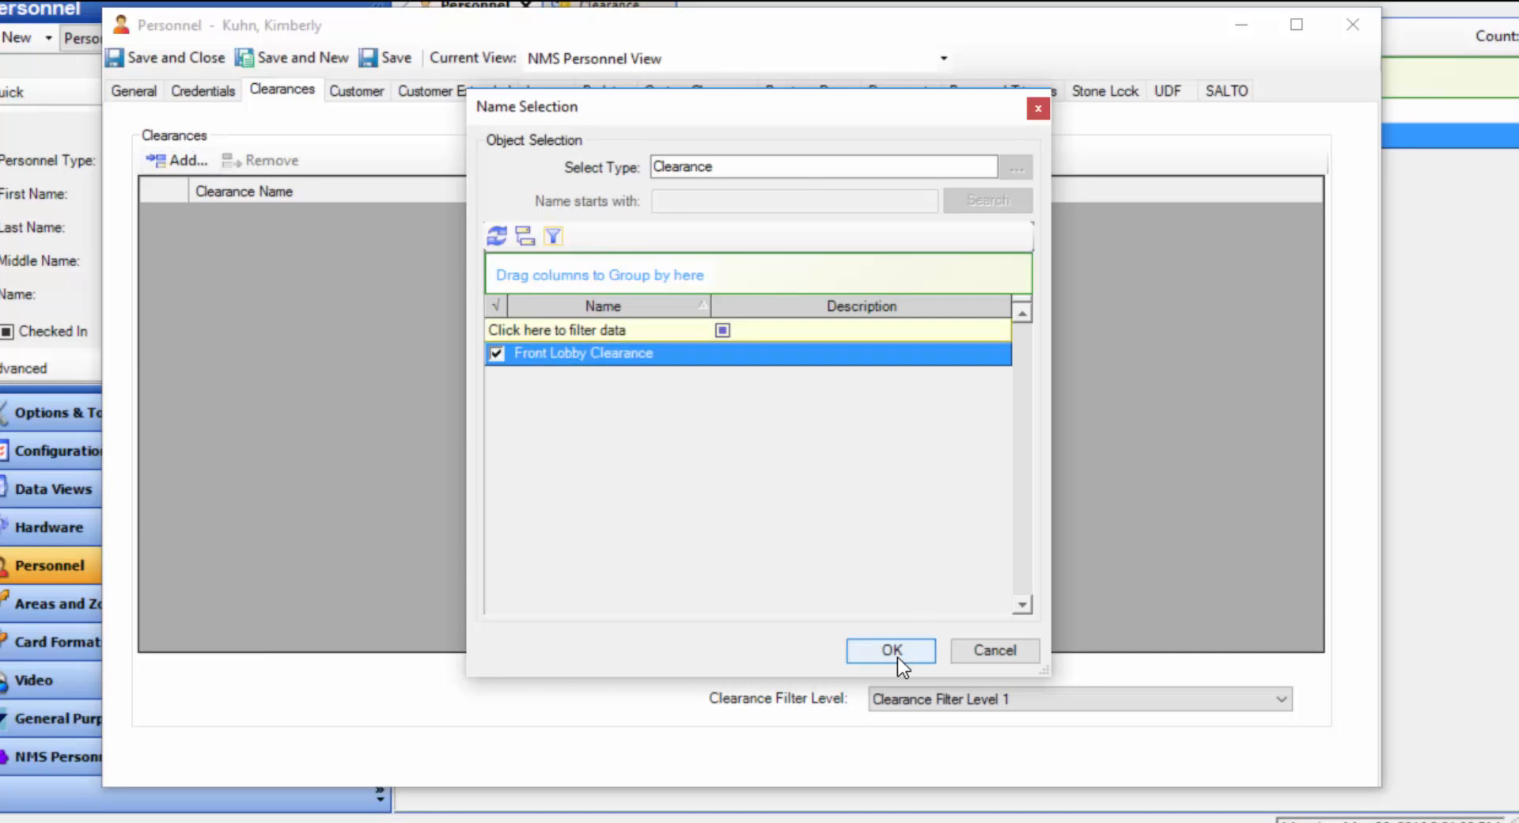
{"action": "left_click", "coordinate": [890, 651]}
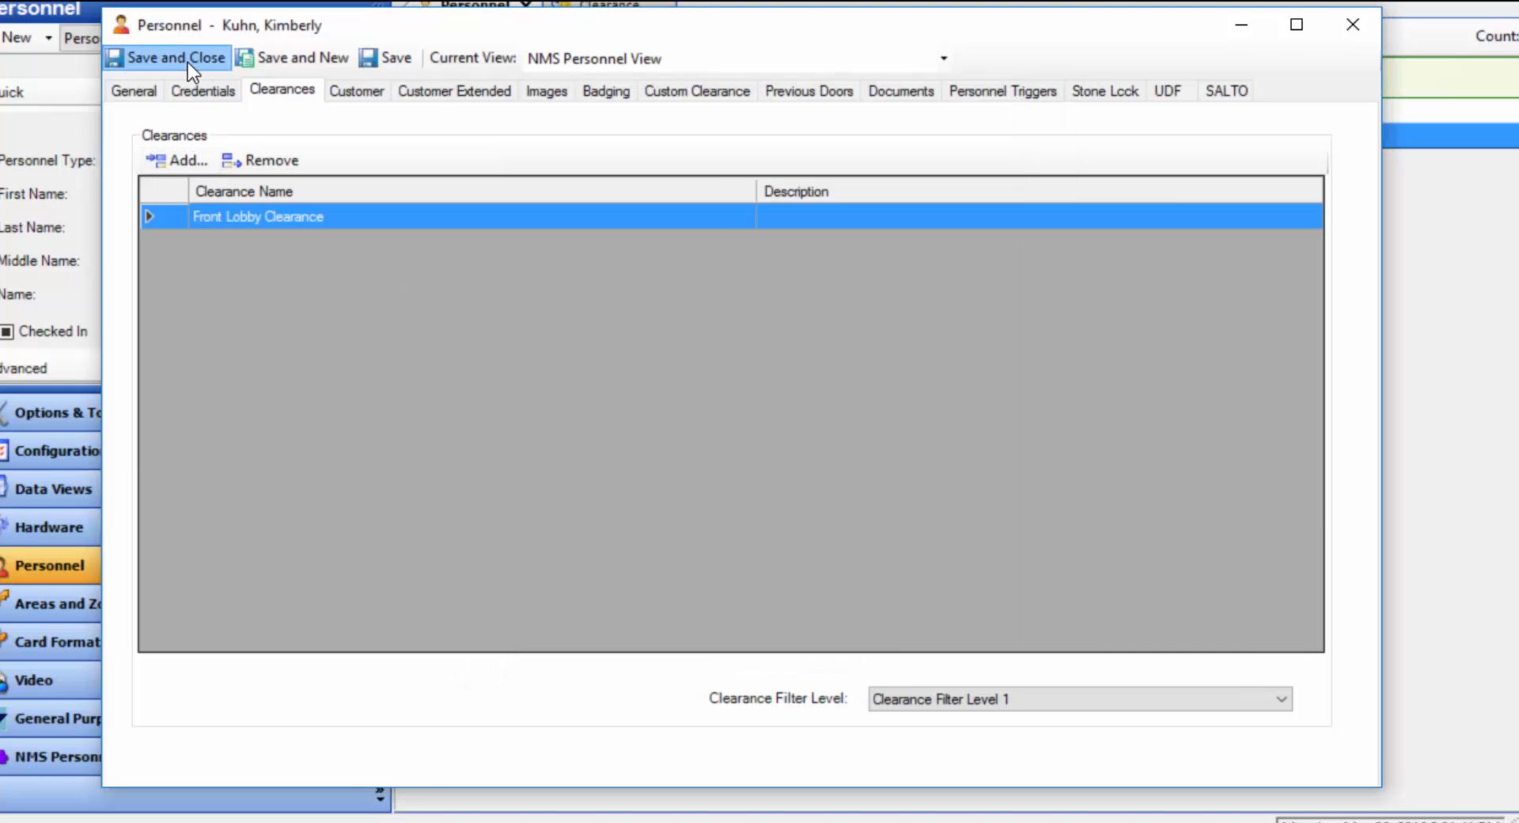
{"action": "left_click", "coordinate": [173, 57]}
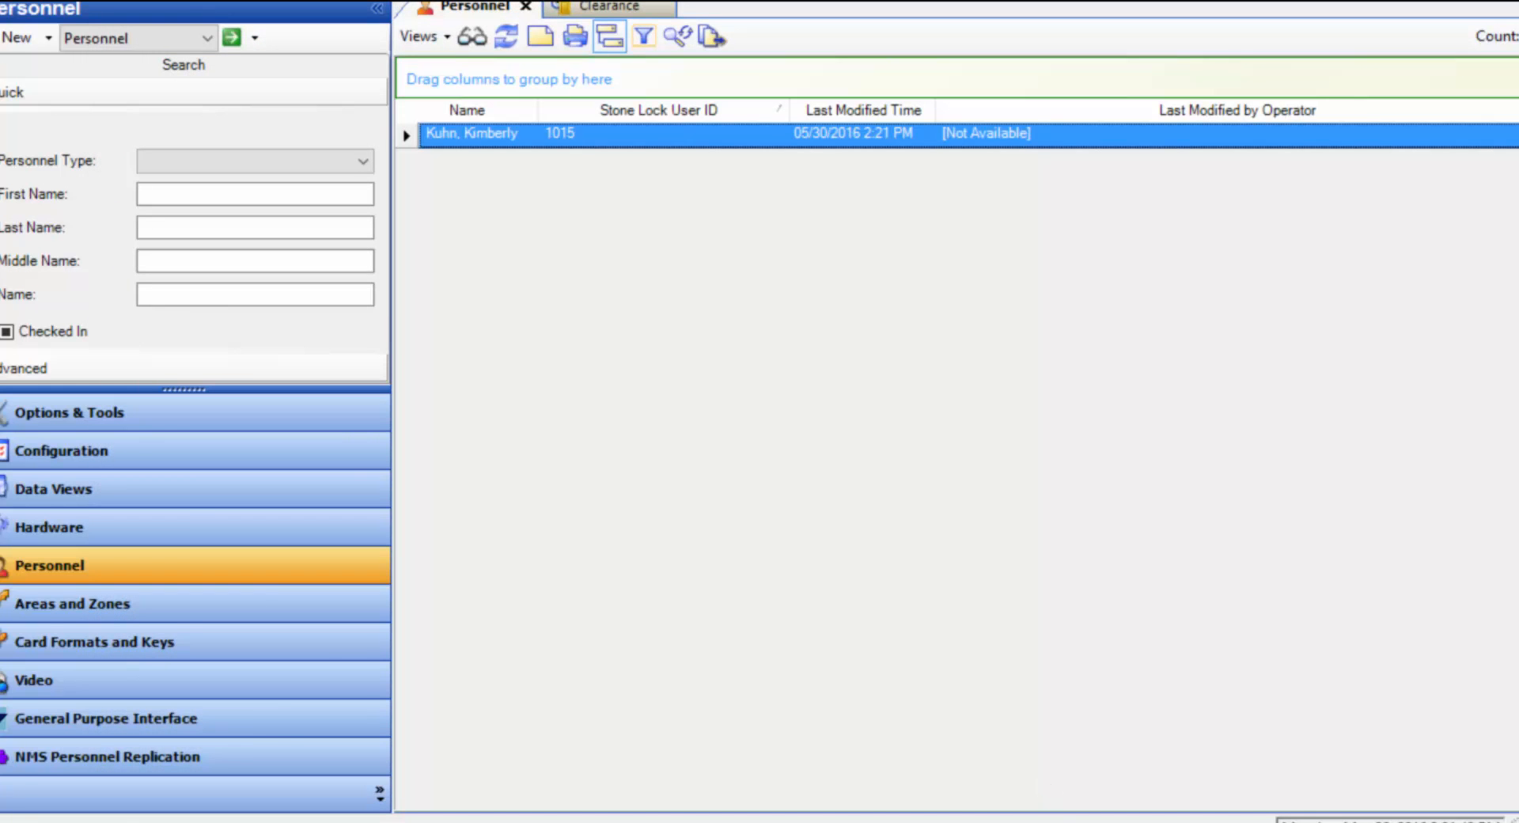